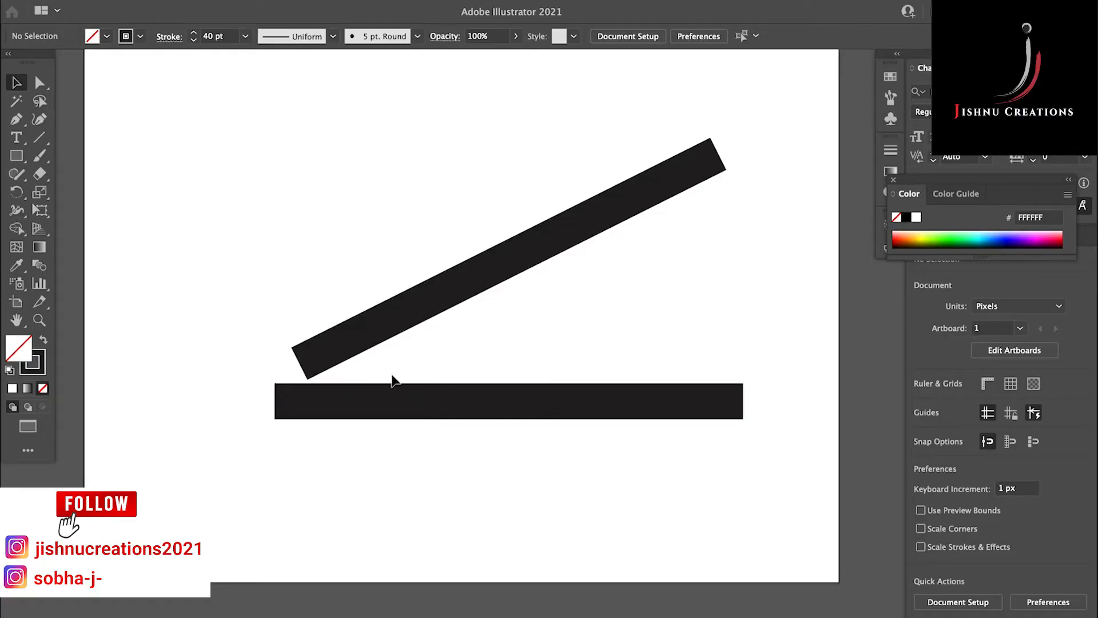
{"action": "mouse_move", "coordinate": [385, 363]}
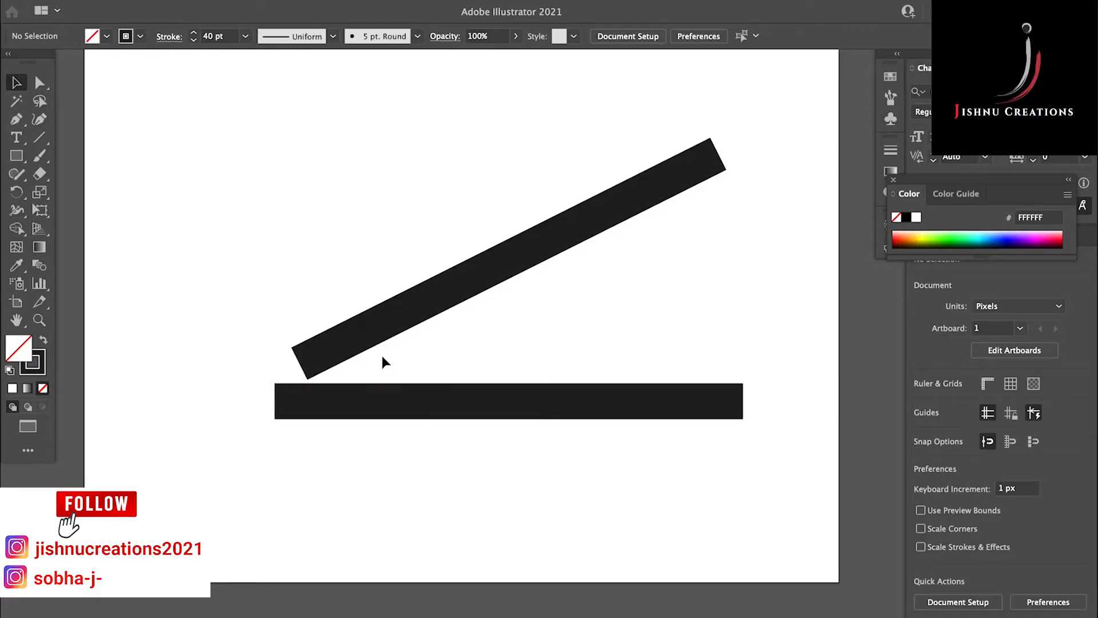
{"action": "mouse_move", "coordinate": [390, 363]}
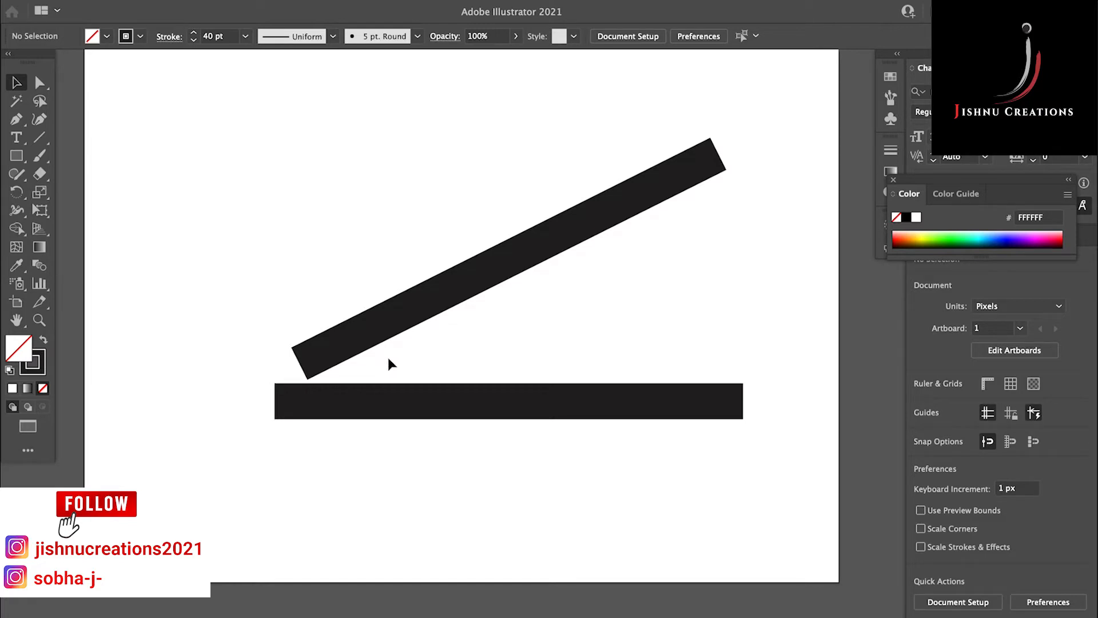
{"action": "mouse_move", "coordinate": [401, 379]}
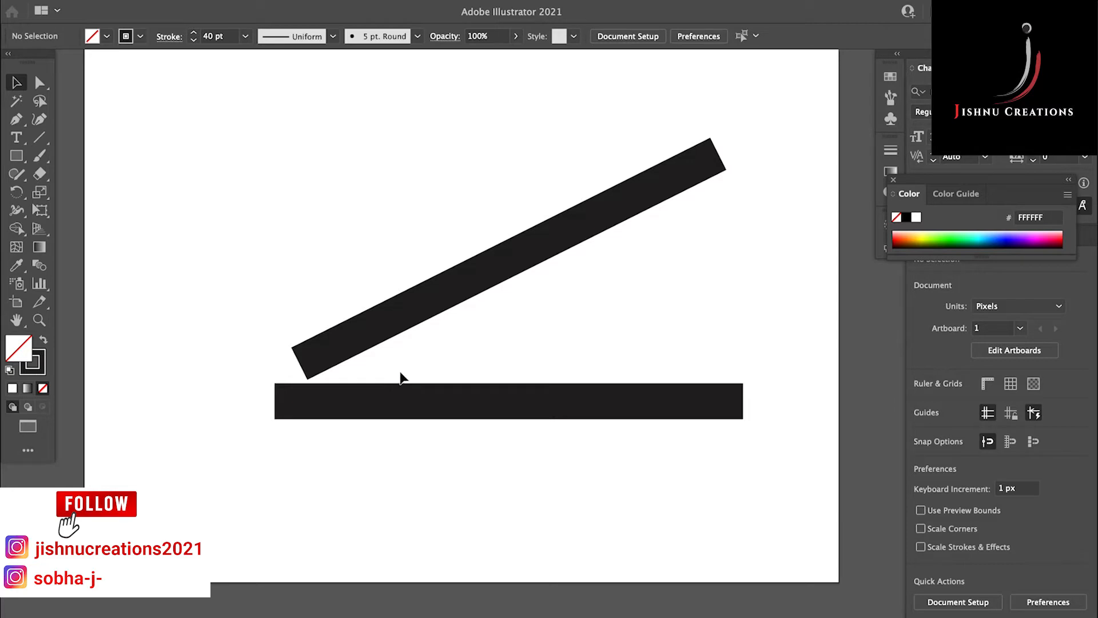
{"action": "mouse_move", "coordinate": [310, 371]}
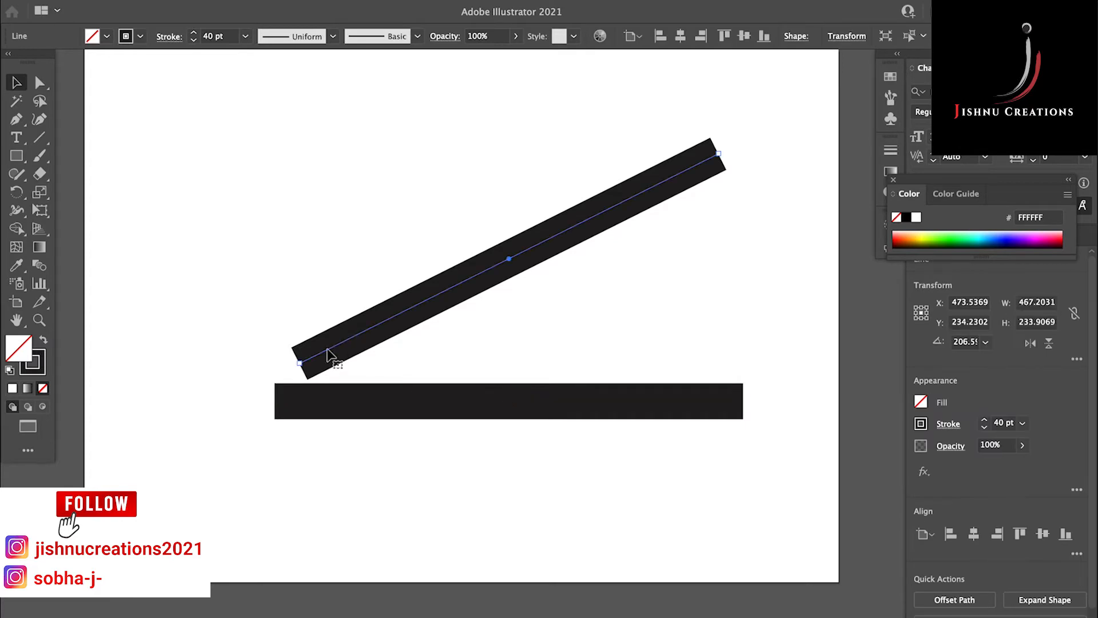
Drag the angled line's lower end toward the horizontal line's left end and back
{"action": "left_click_drag", "start_coordinate": [301, 363], "coordinate": [250, 379]}
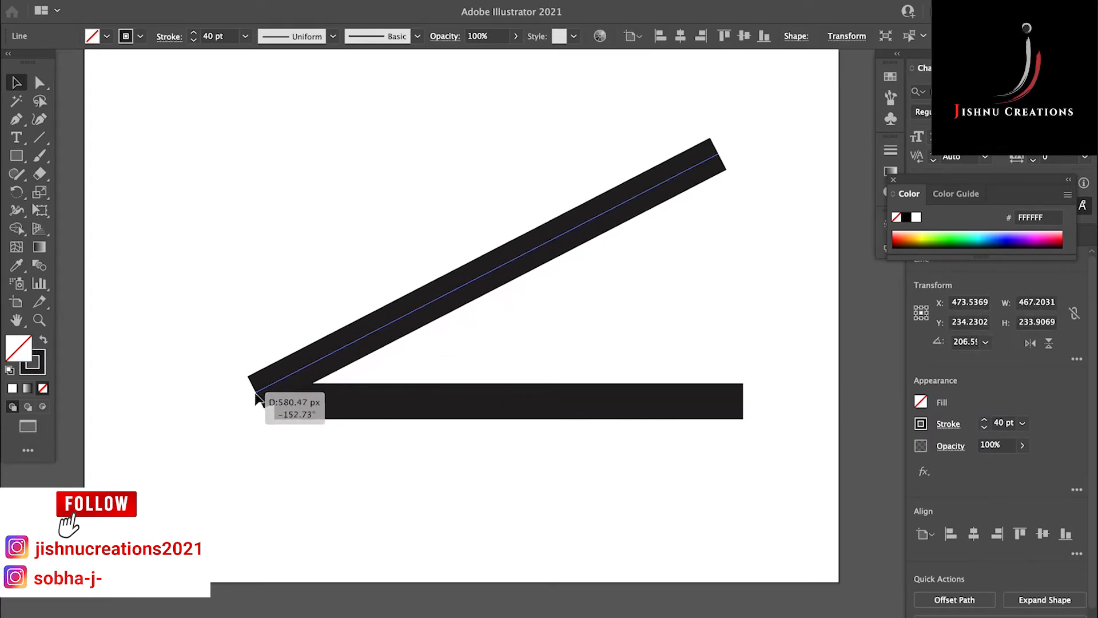
{"action": "left_click_drag", "start_coordinate": [248, 384], "coordinate": [241, 413]}
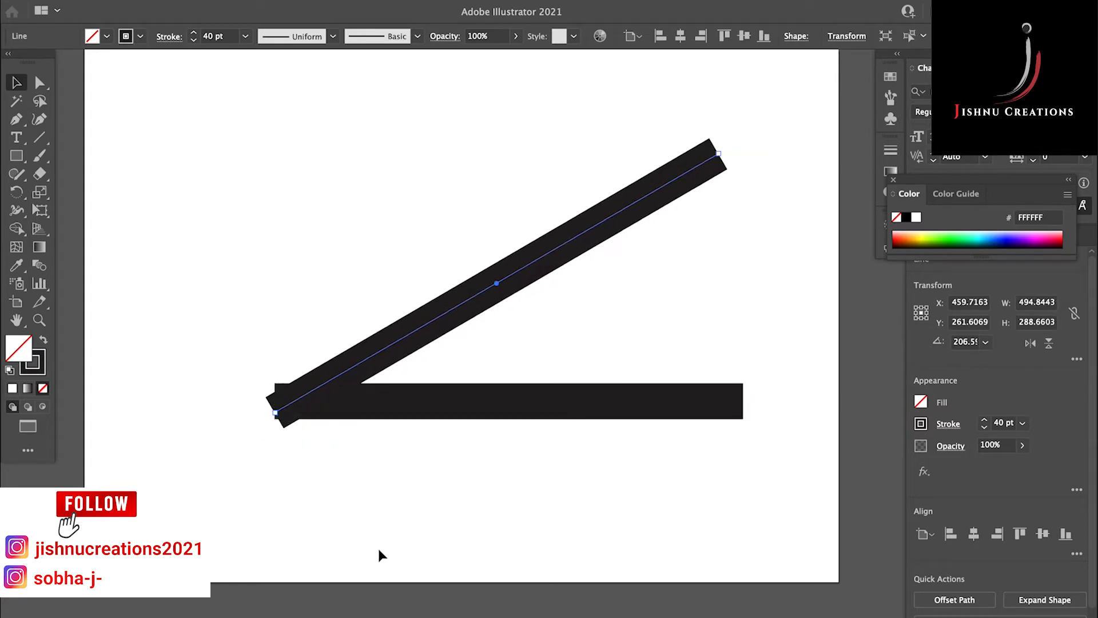
{"action": "left_click_drag", "start_coordinate": [275, 413], "coordinate": [301, 363]}
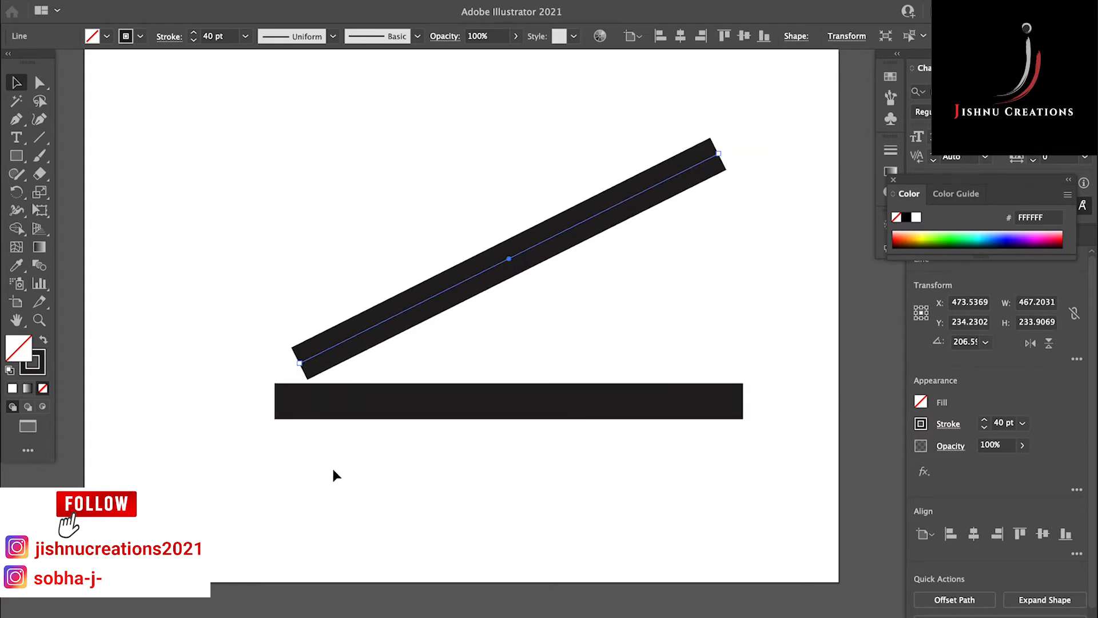
{"action": "mouse_move", "coordinate": [323, 447]}
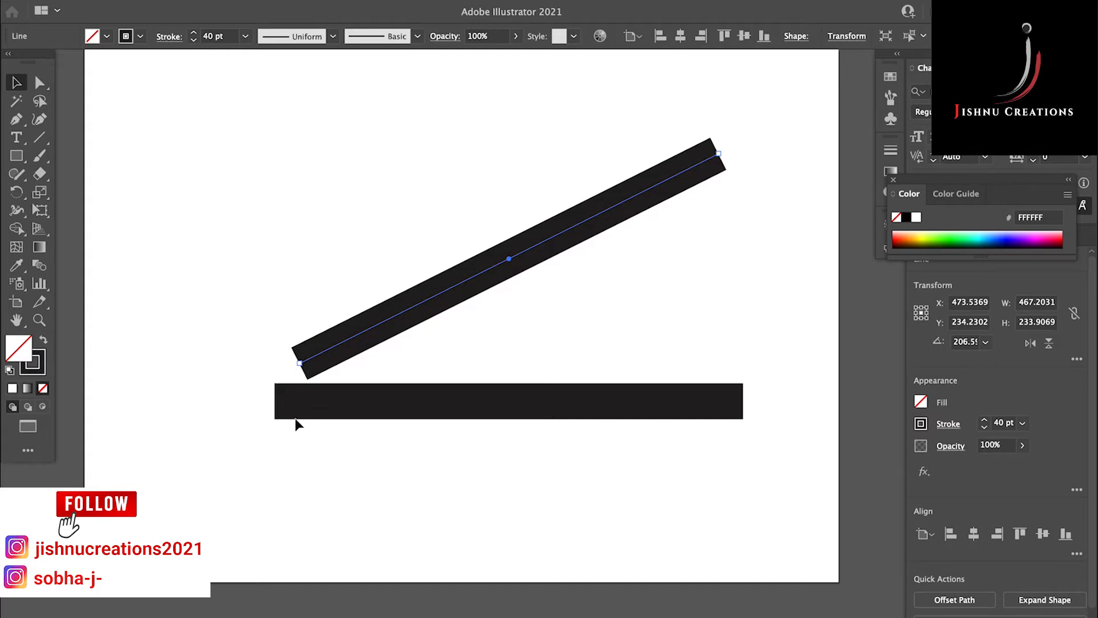
{"action": "mouse_move", "coordinate": [317, 407]}
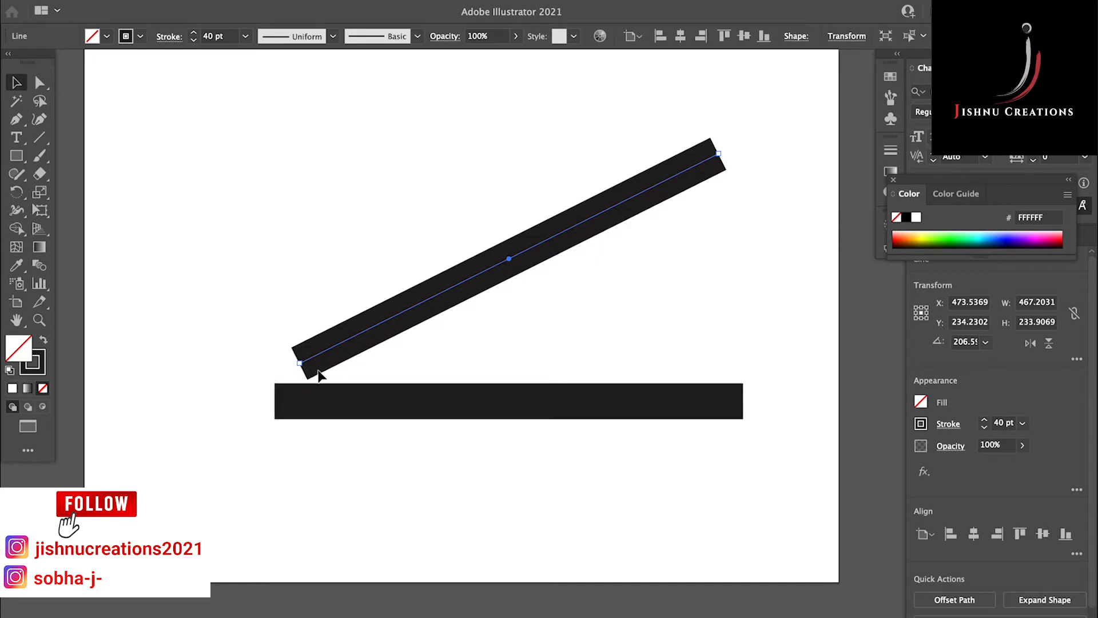
{"action": "mouse_move", "coordinate": [323, 375]}
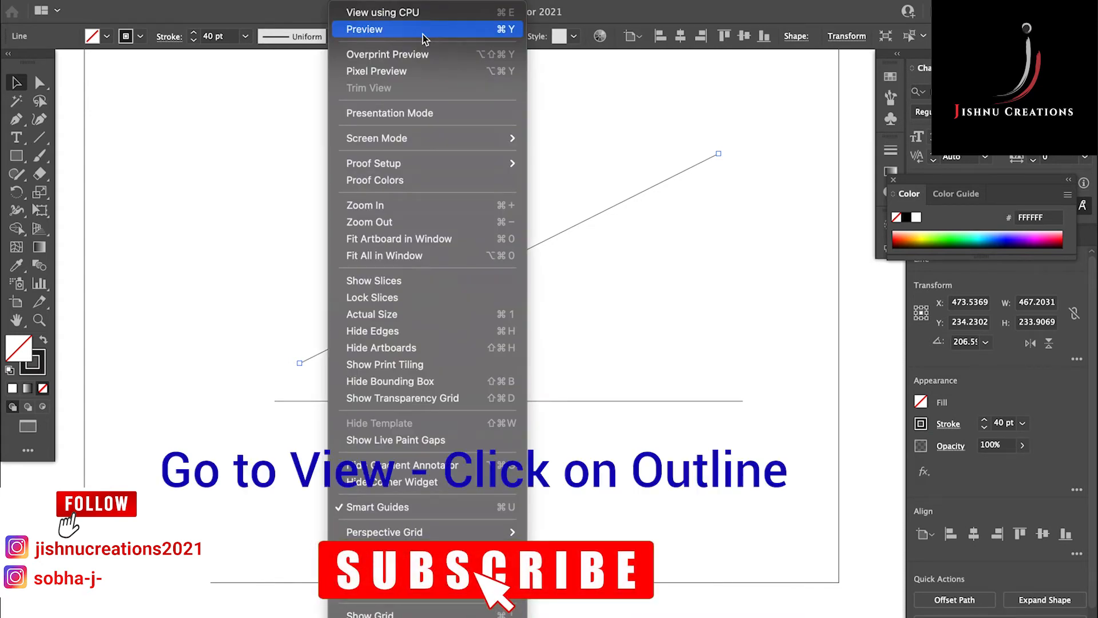
Switch the view to Outline mode so both lines show as thin paths
{"action": "left_click", "coordinate": [364, 28]}
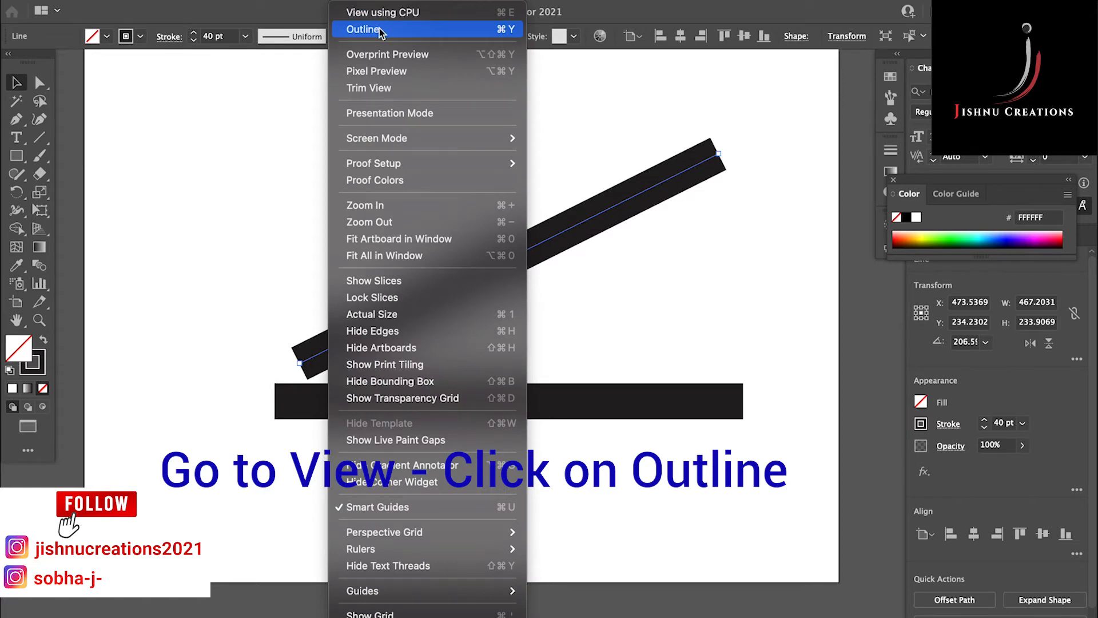
{"action": "mouse_move", "coordinate": [383, 32]}
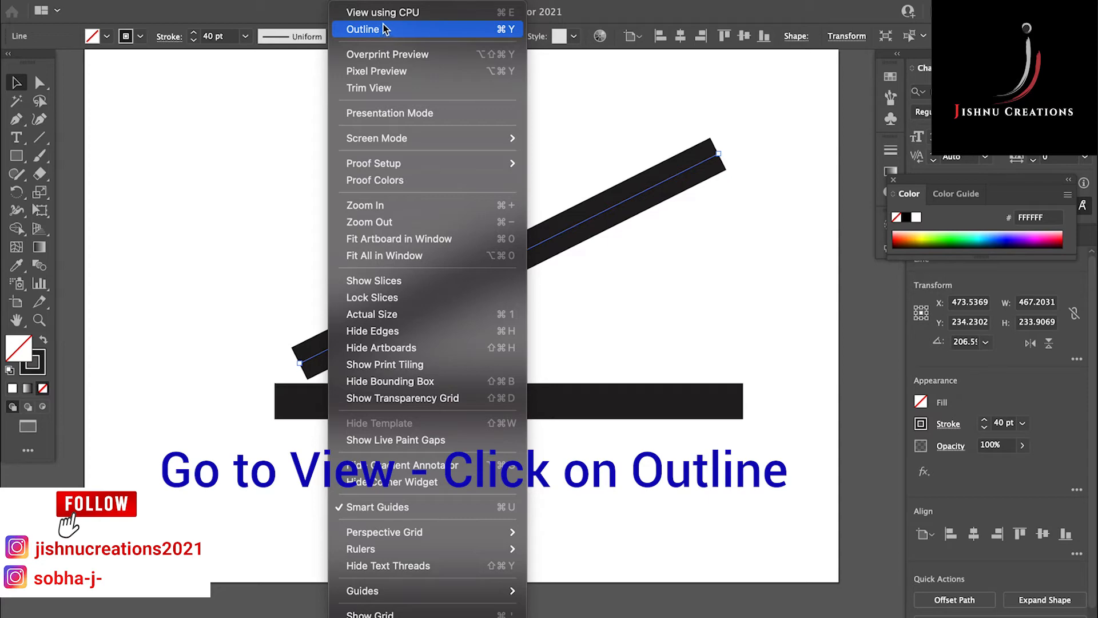
{"action": "left_click", "coordinate": [362, 28]}
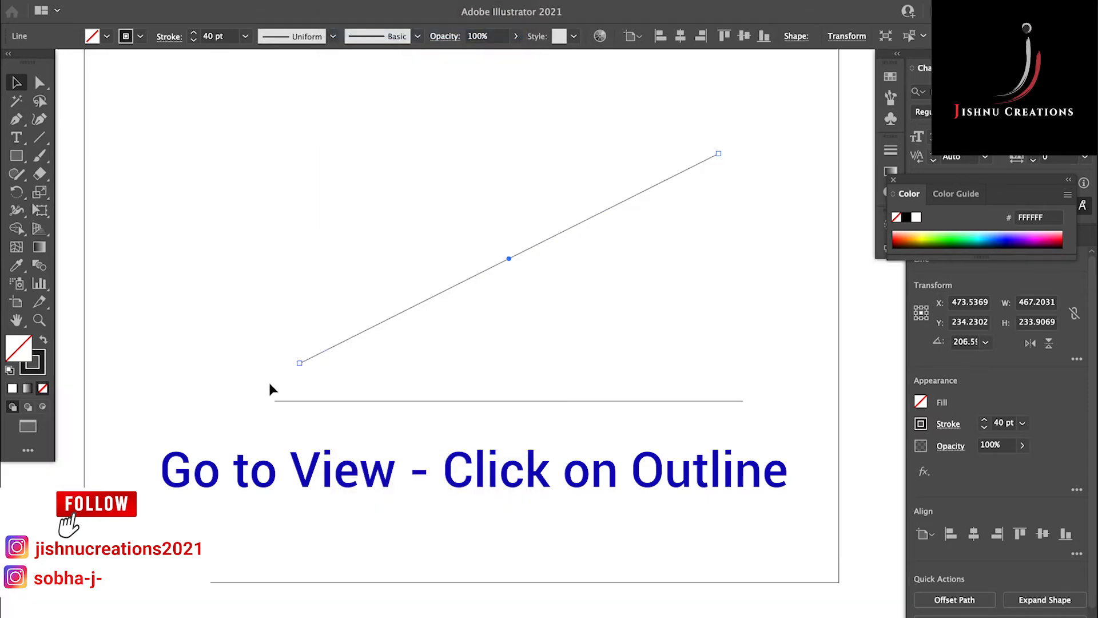
{"action": "mouse_move", "coordinate": [302, 359]}
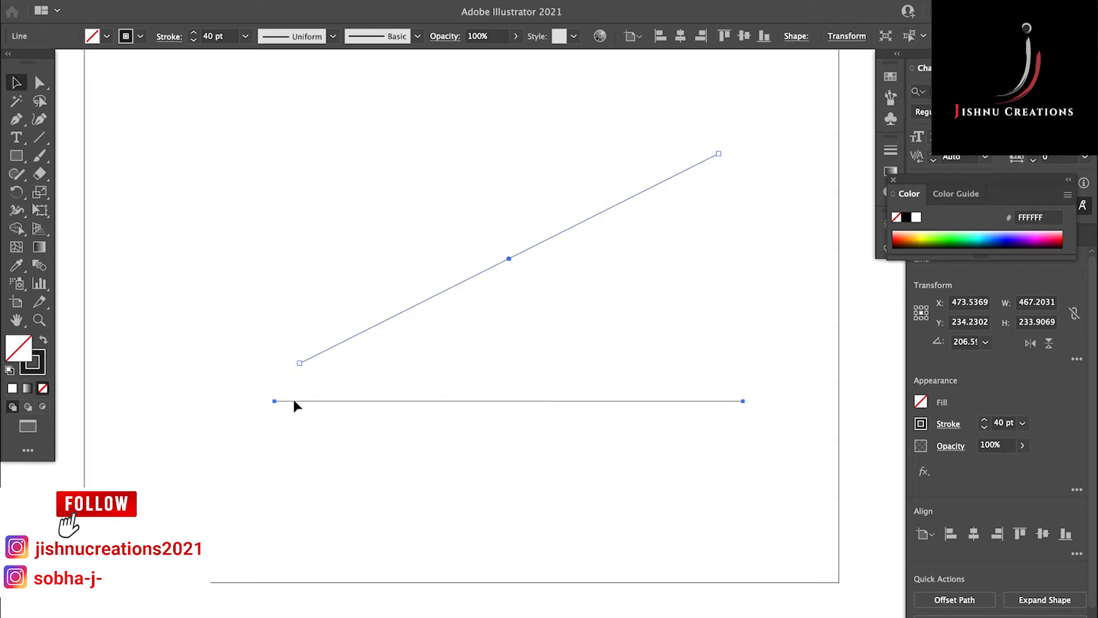
Move the angled line's lower anchor onto the horizontal line's left anchor
{"action": "left_click", "coordinate": [300, 363]}
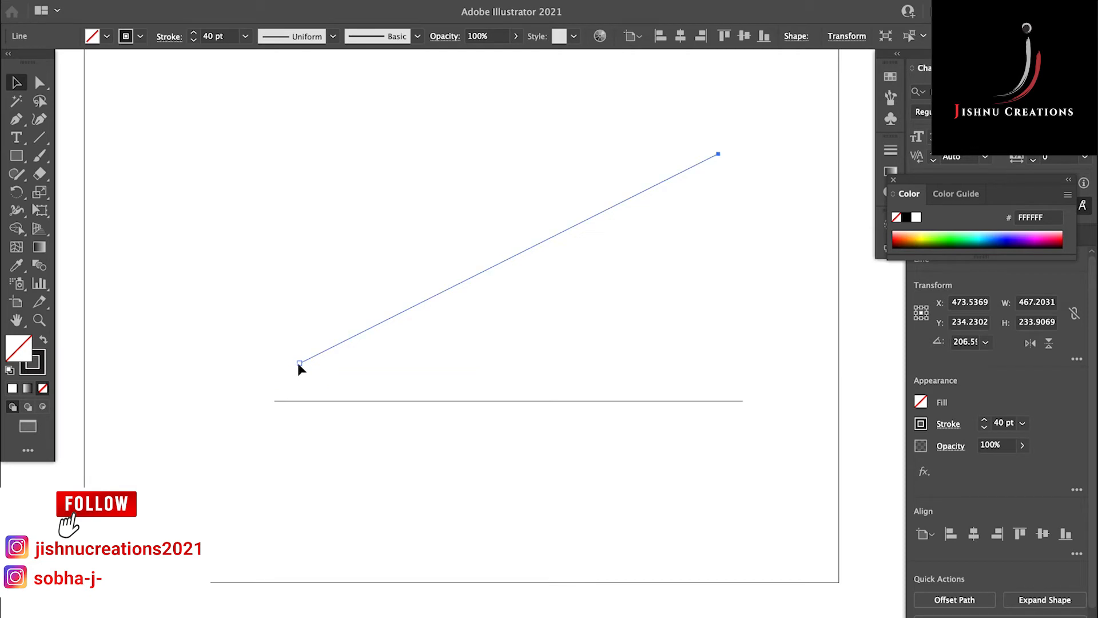
{"action": "left_click_drag", "start_coordinate": [300, 366], "coordinate": [260, 397]}
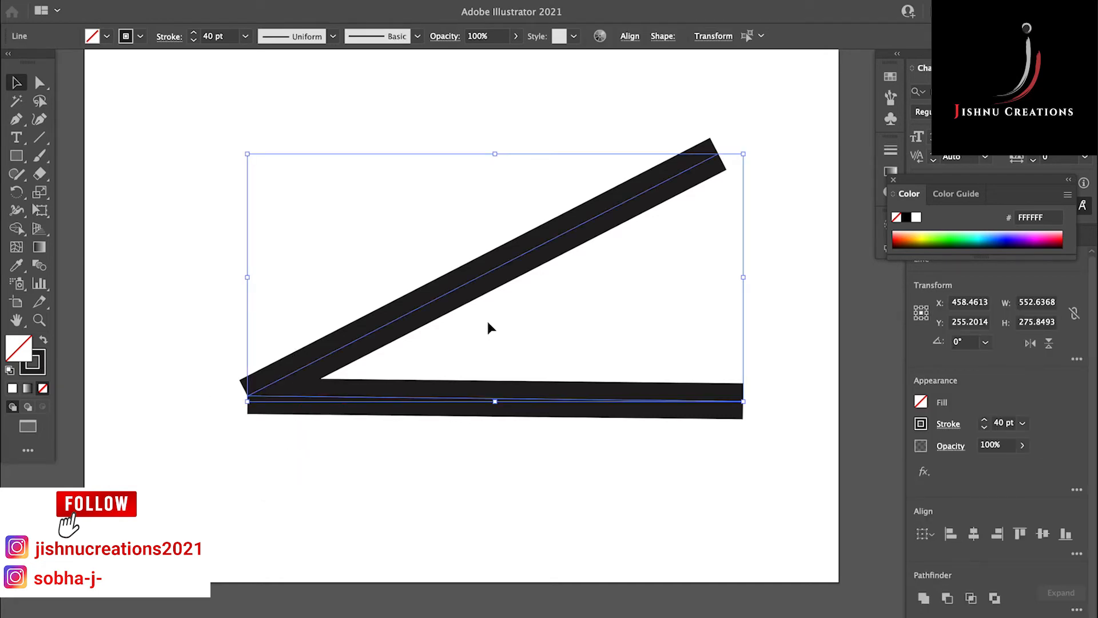
{"action": "mouse_move", "coordinate": [384, 411]}
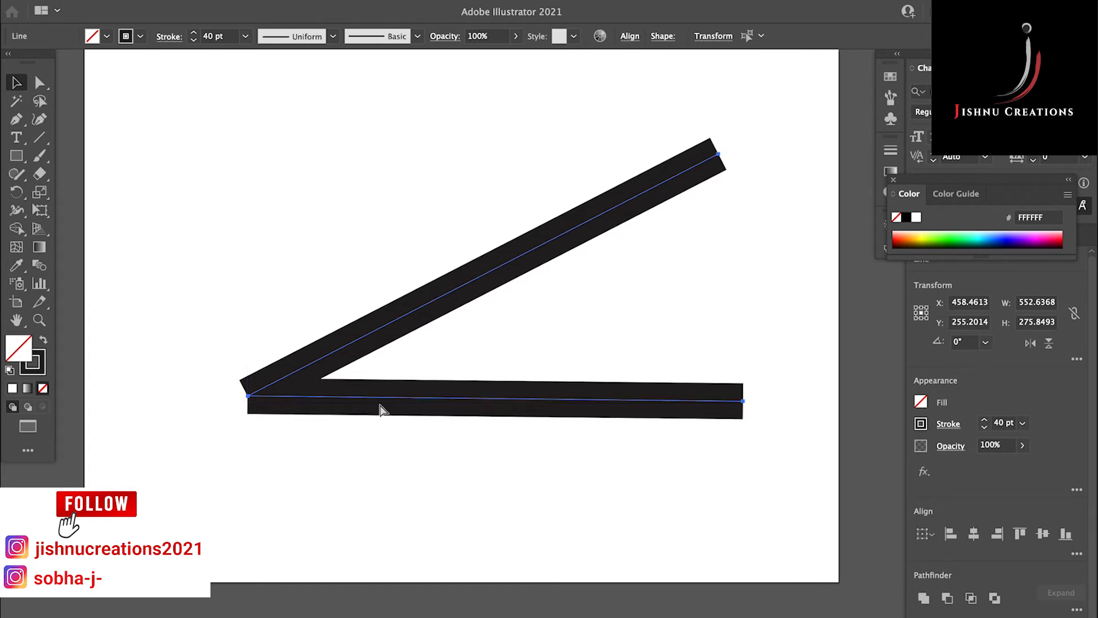
Select both overlapping anchor points at the shared corner
{"action": "left_click", "coordinate": [382, 407]}
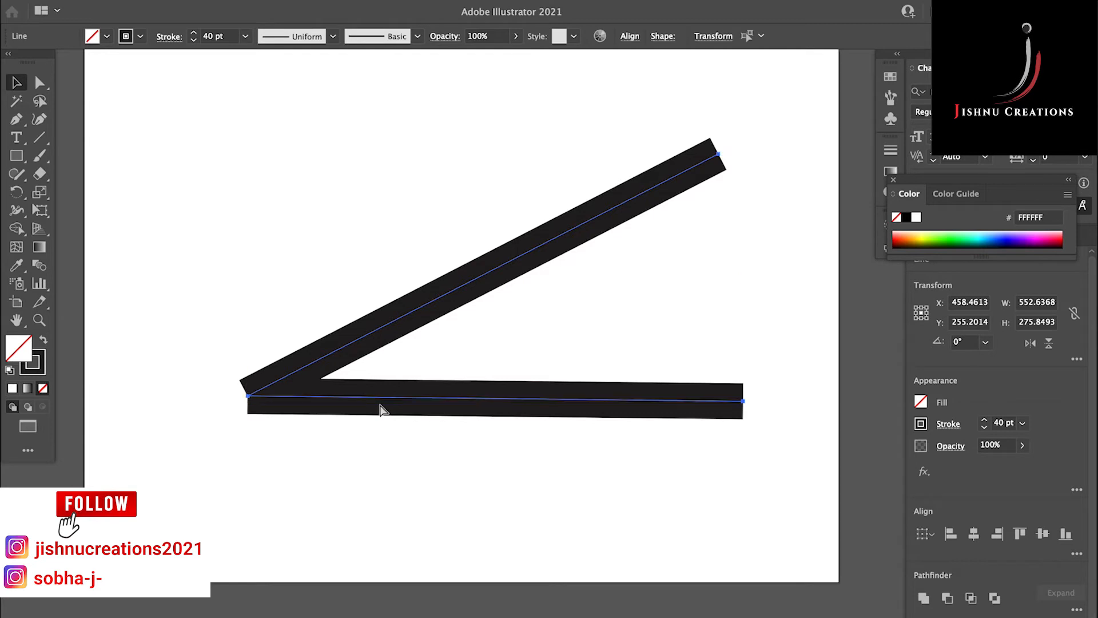
{"action": "left_click", "coordinate": [1060, 594]}
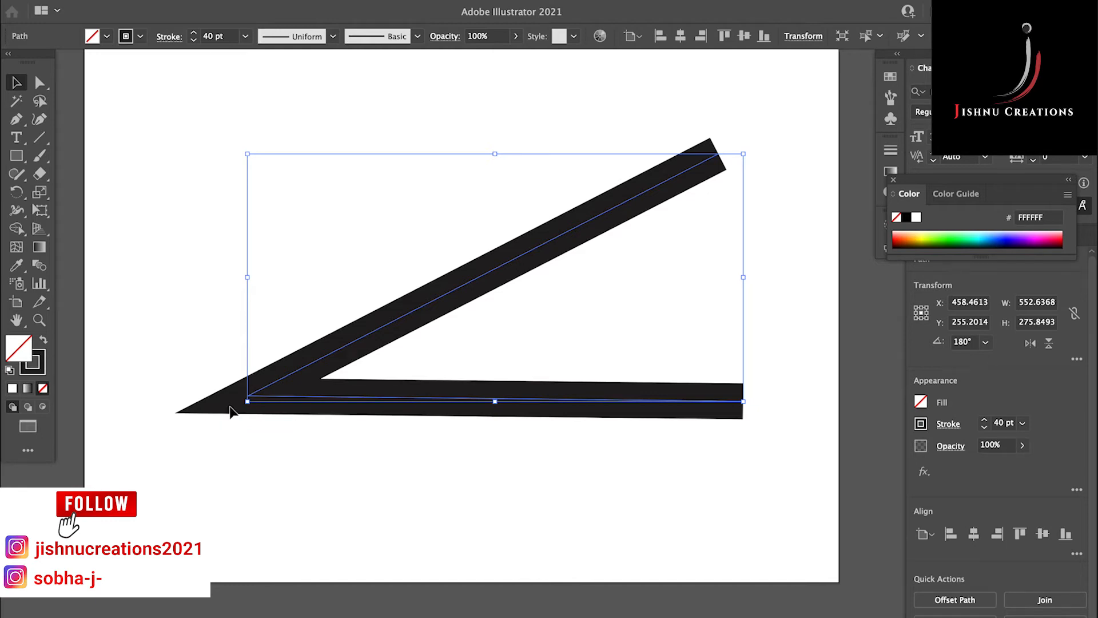
{"action": "mouse_move", "coordinate": [236, 424]}
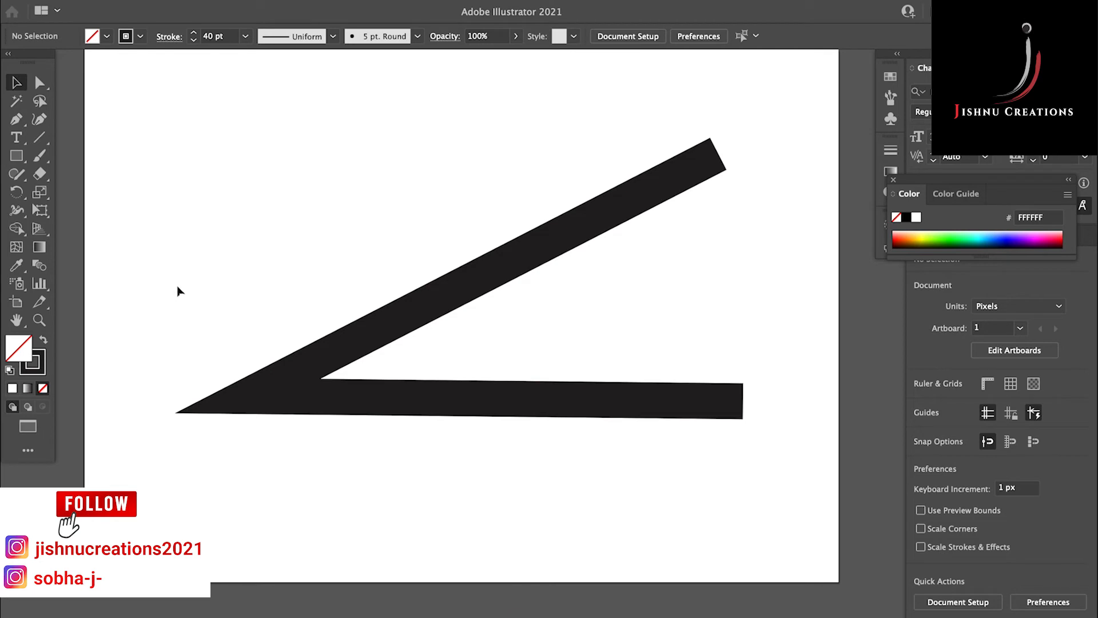
{"action": "mouse_move", "coordinate": [186, 414]}
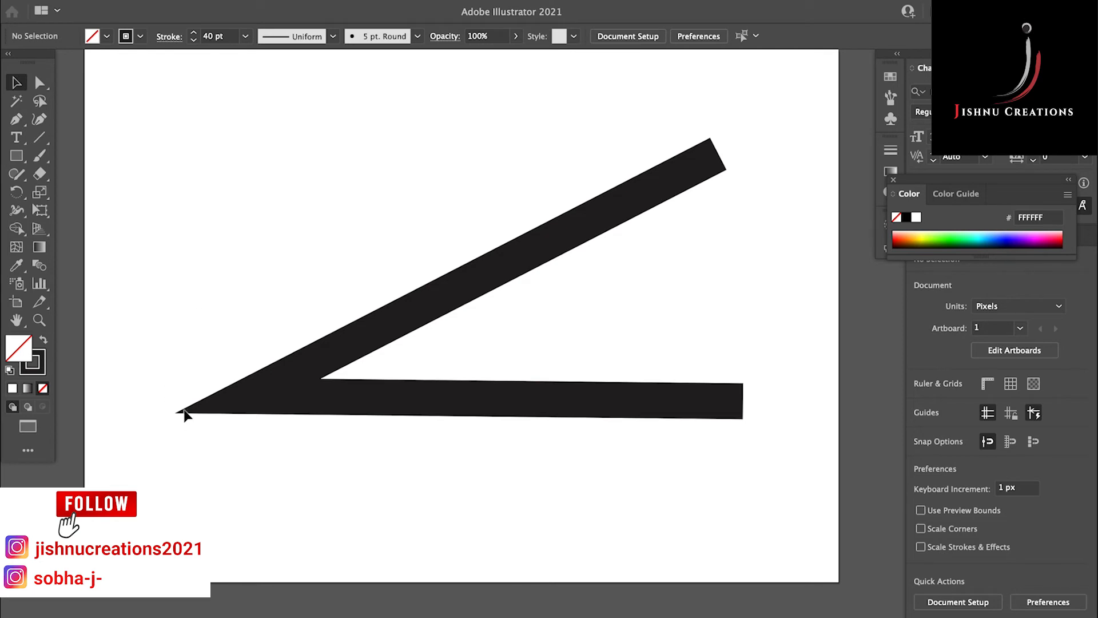
{"action": "mouse_move", "coordinate": [279, 379]}
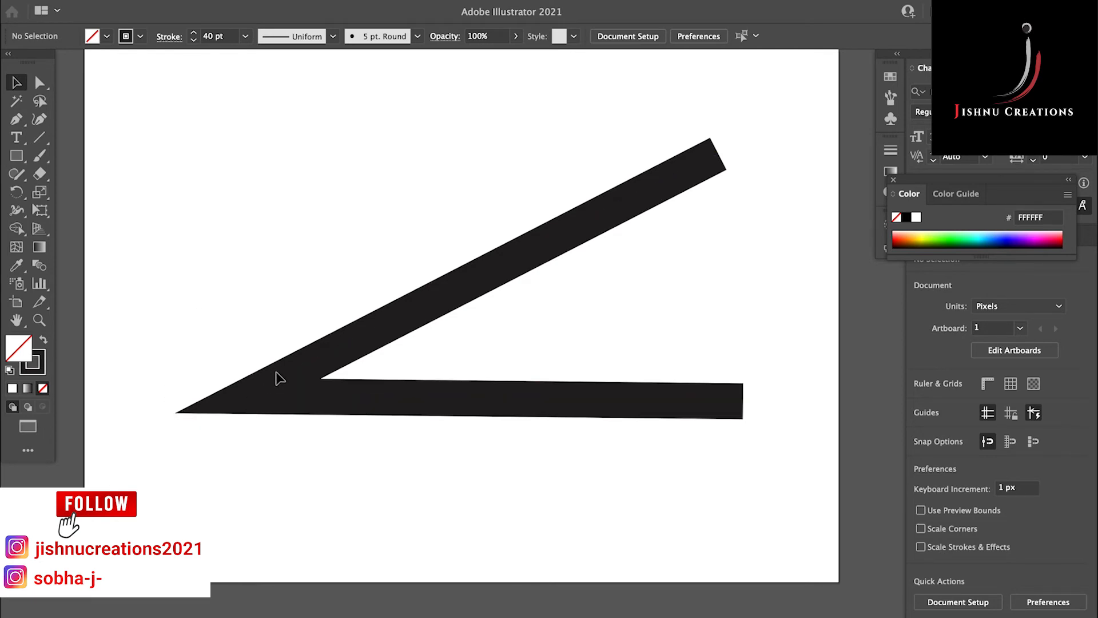
{"action": "mouse_move", "coordinate": [274, 399]}
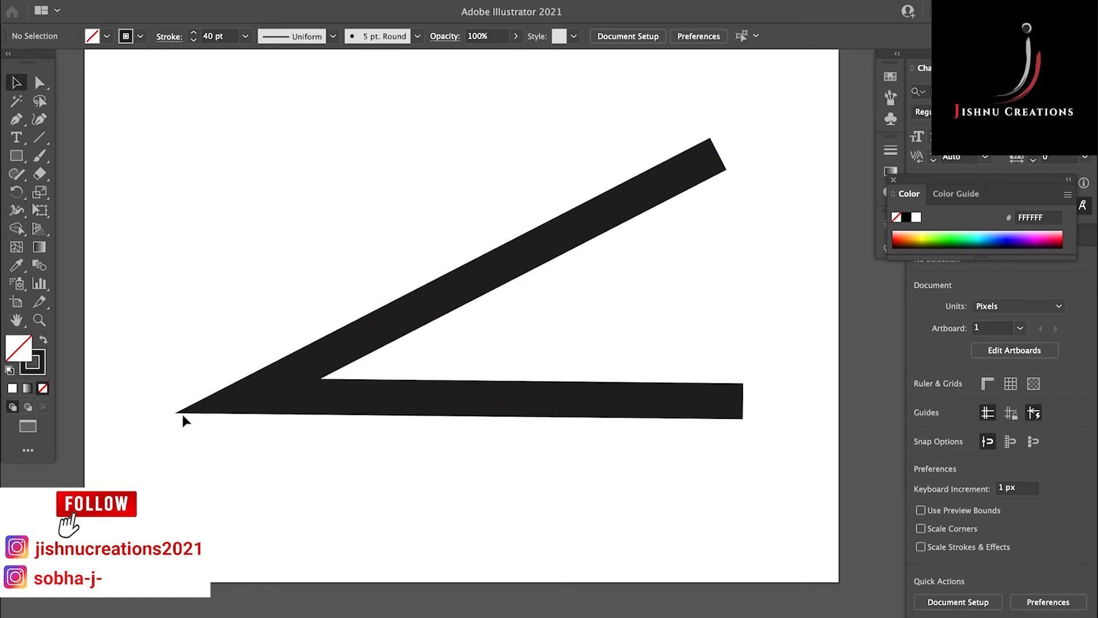
{"action": "mouse_move", "coordinate": [174, 389]}
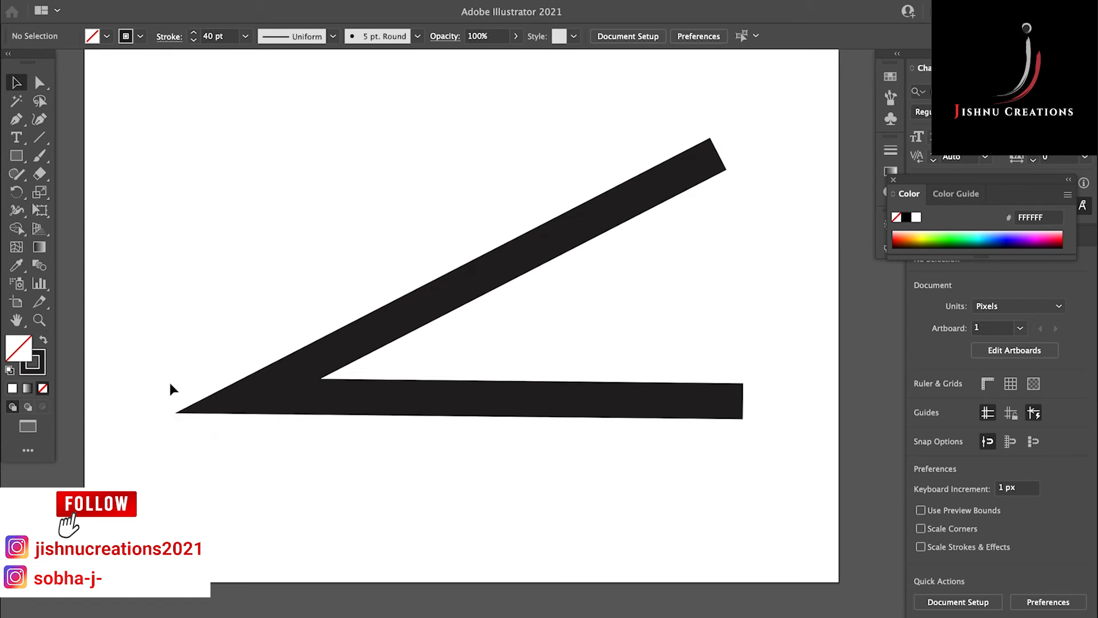
{"action": "mouse_move", "coordinate": [168, 383]}
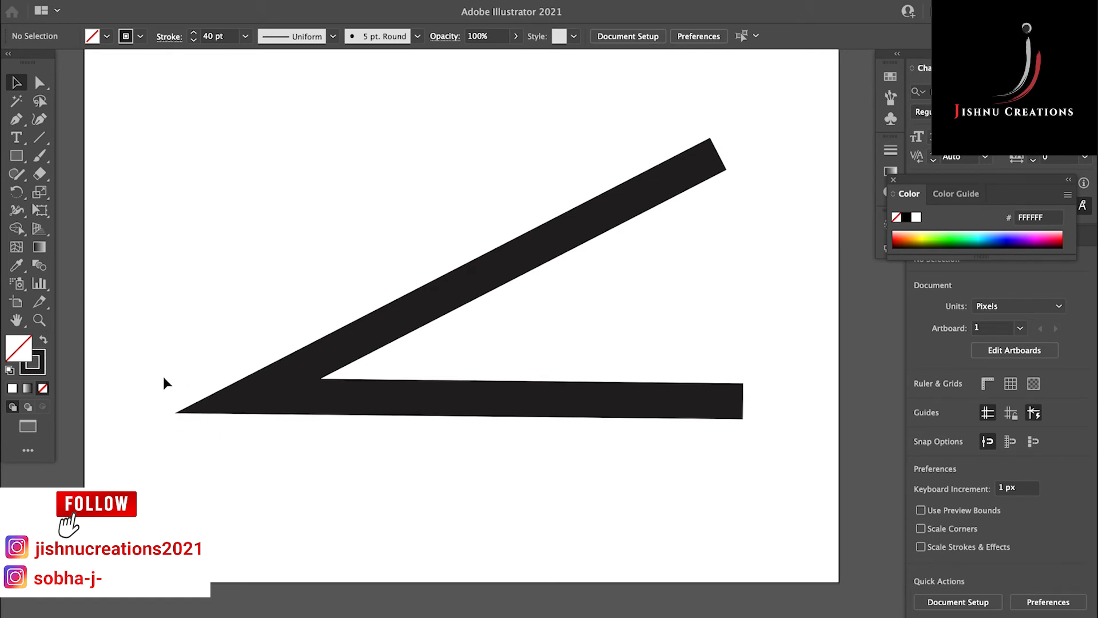
{"action": "mouse_move", "coordinate": [159, 342]}
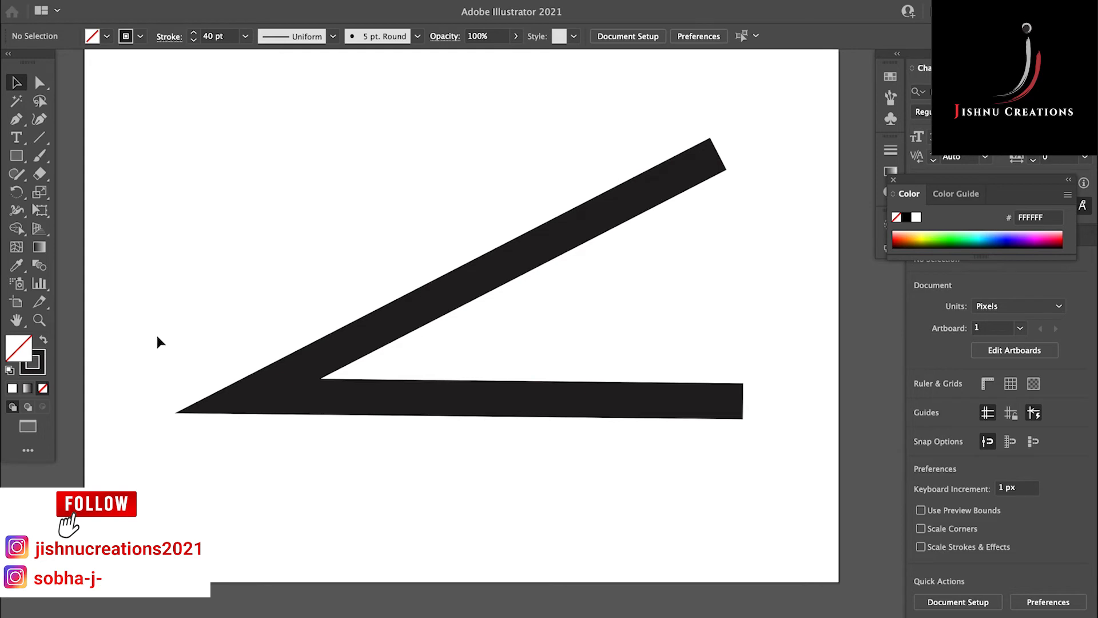
Marquee-select the whole joined angled path
{"action": "left_click_drag", "start_coordinate": [159, 329], "coordinate": [292, 517]}
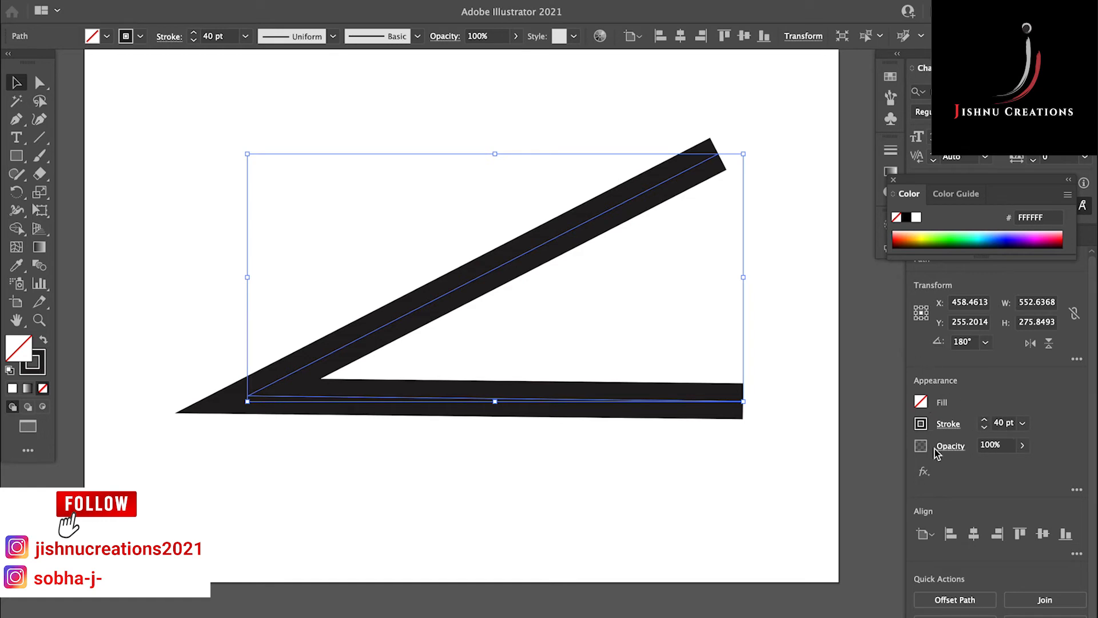
{"action": "mouse_move", "coordinate": [937, 452]}
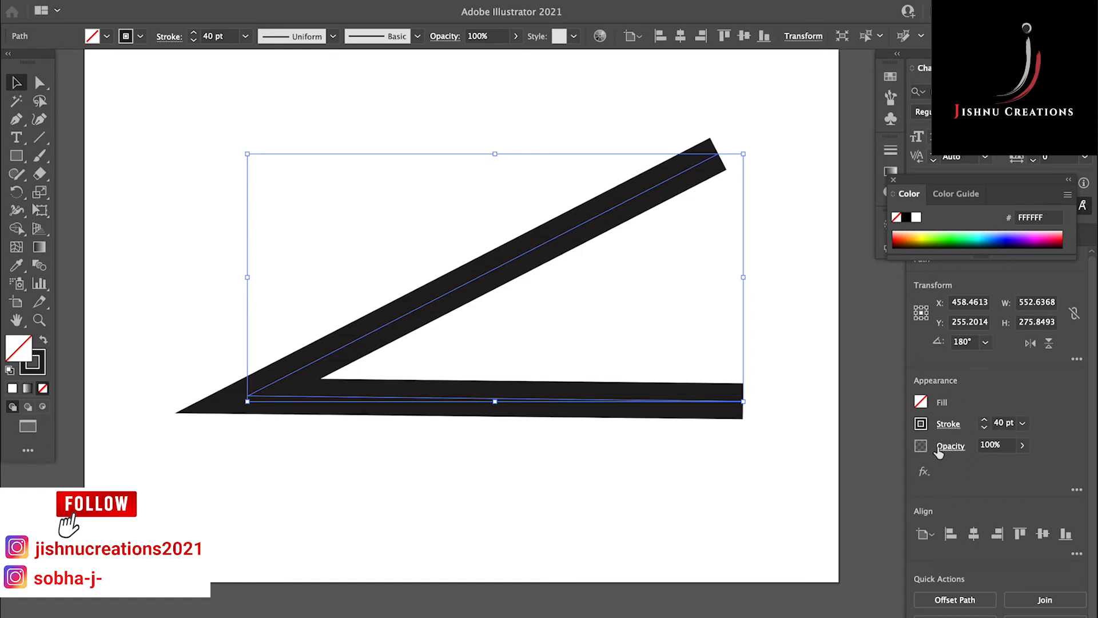
{"action": "mouse_move", "coordinate": [626, 373]}
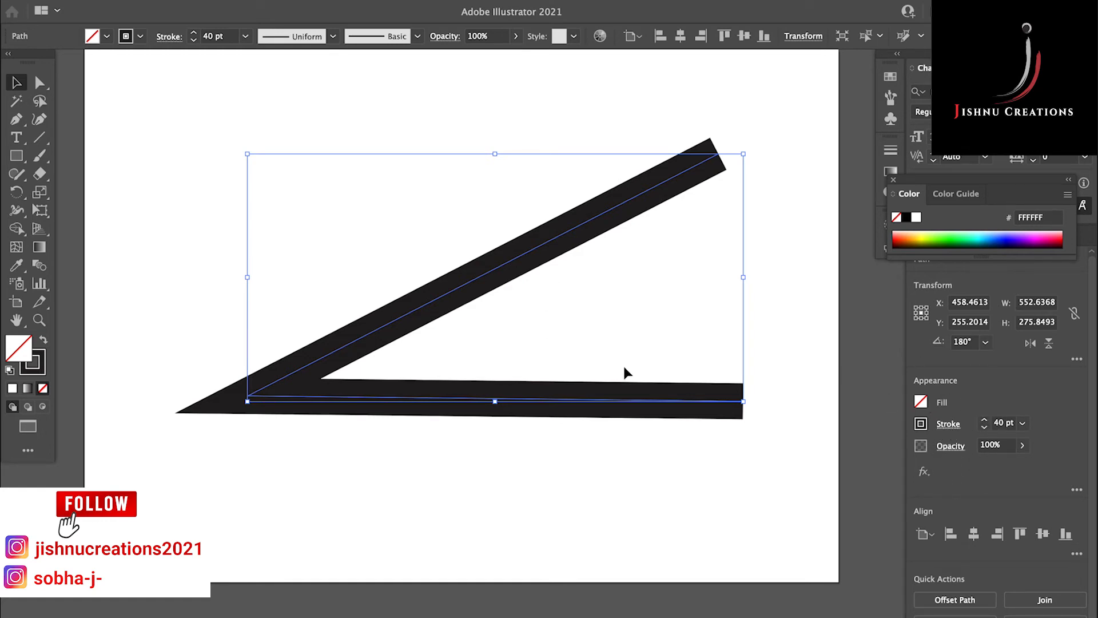
{"action": "mouse_move", "coordinate": [685, 405]}
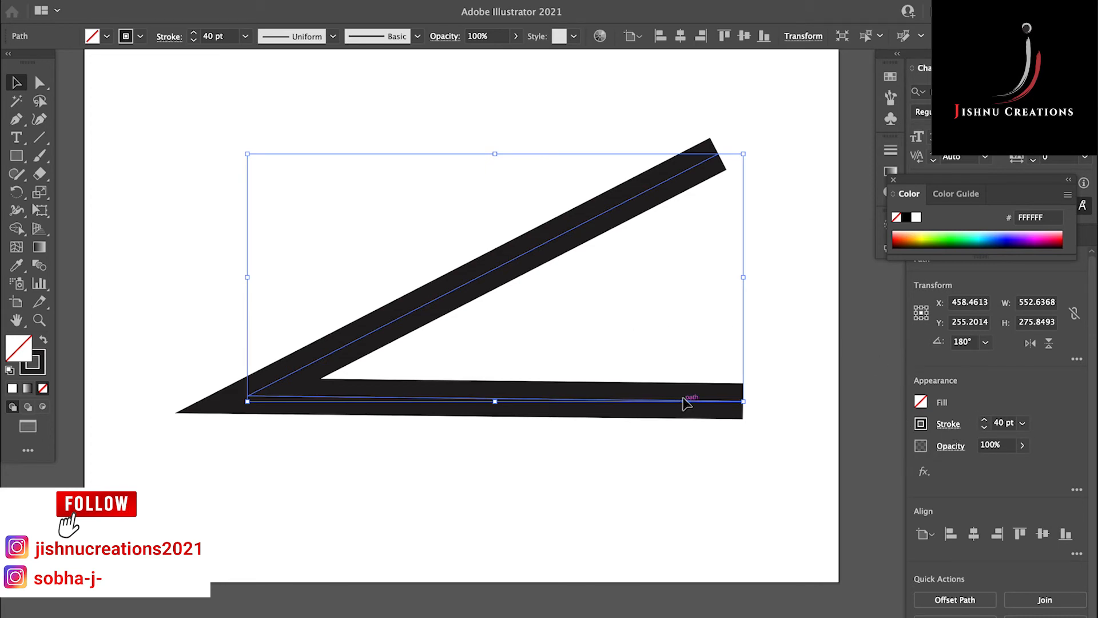
{"action": "mouse_move", "coordinate": [717, 393]}
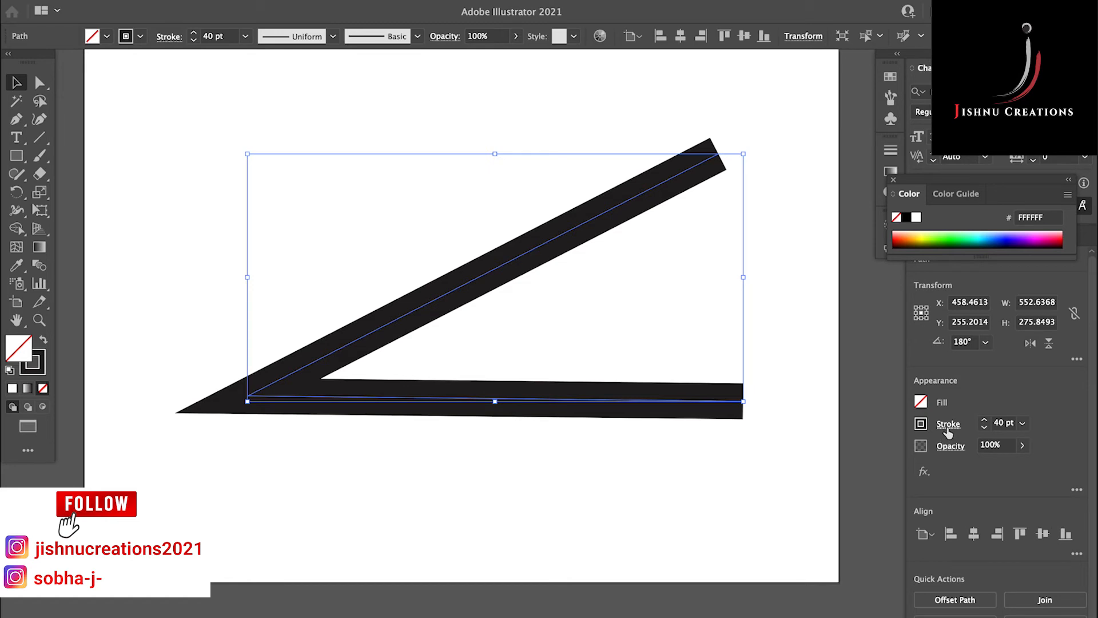
Set the path's stroke miter limit to 4 to cut the corner spike short
{"action": "left_click", "coordinate": [949, 423]}
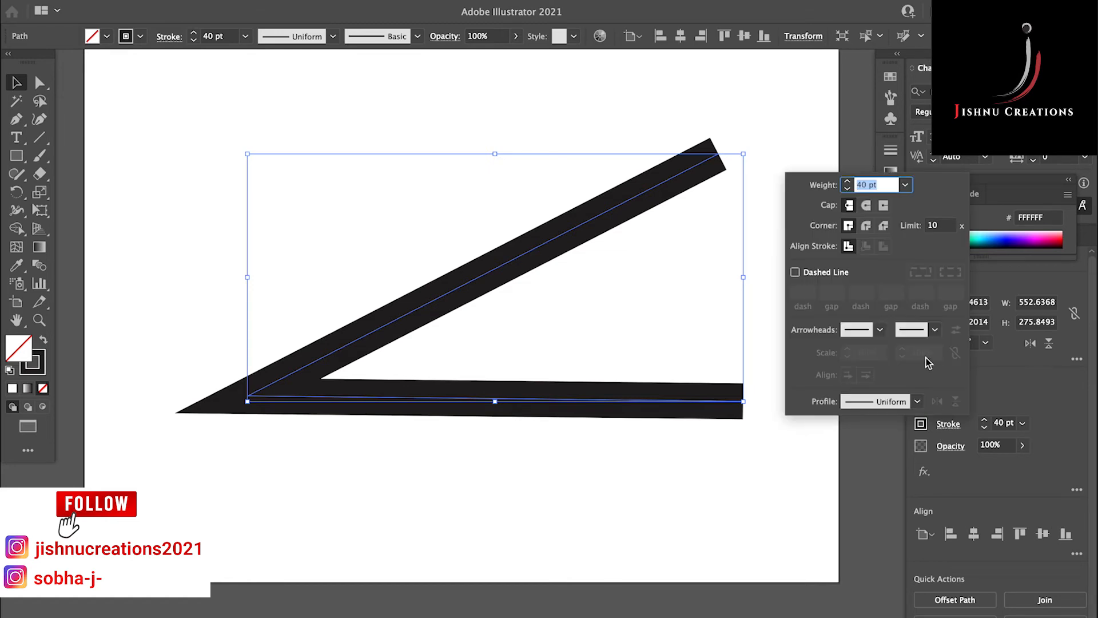
{"action": "mouse_move", "coordinate": [839, 350]}
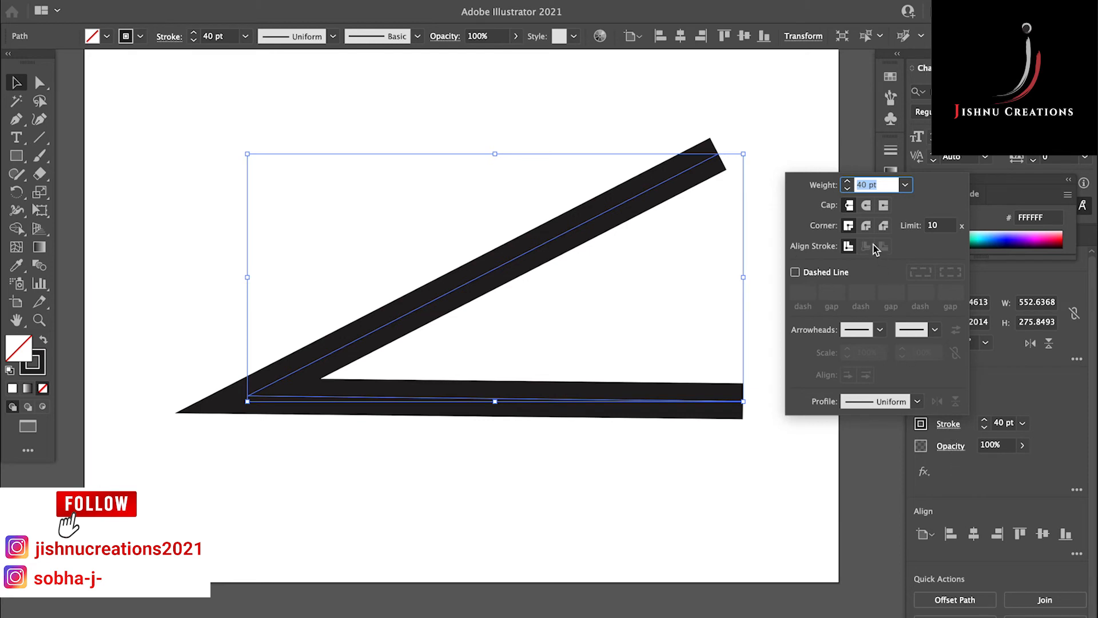
{"action": "mouse_move", "coordinate": [894, 248]}
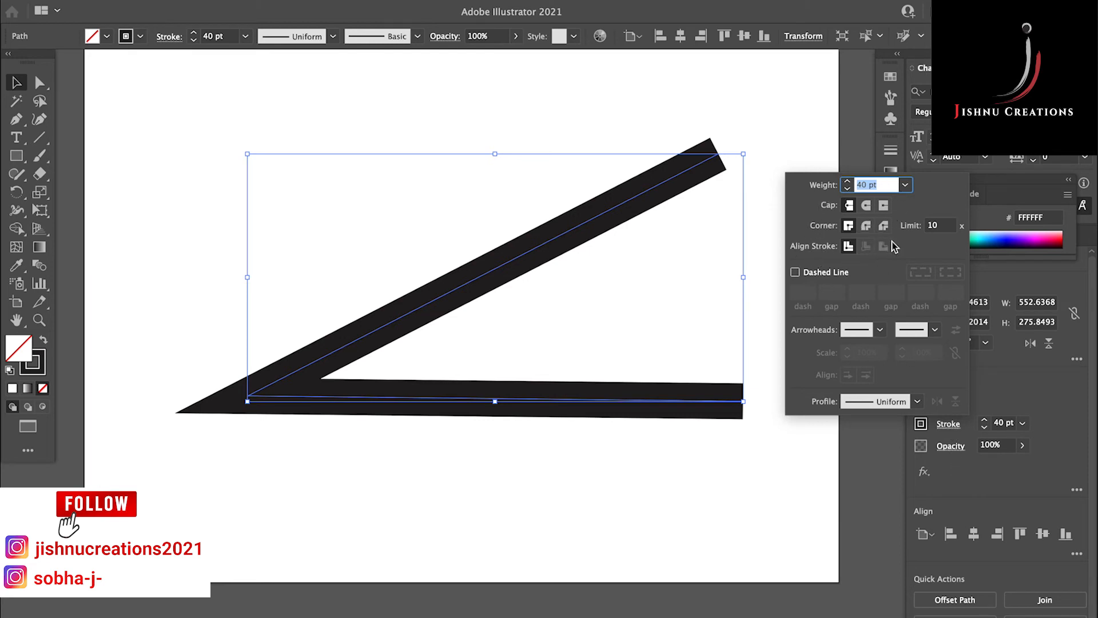
{"action": "mouse_move", "coordinate": [841, 204]}
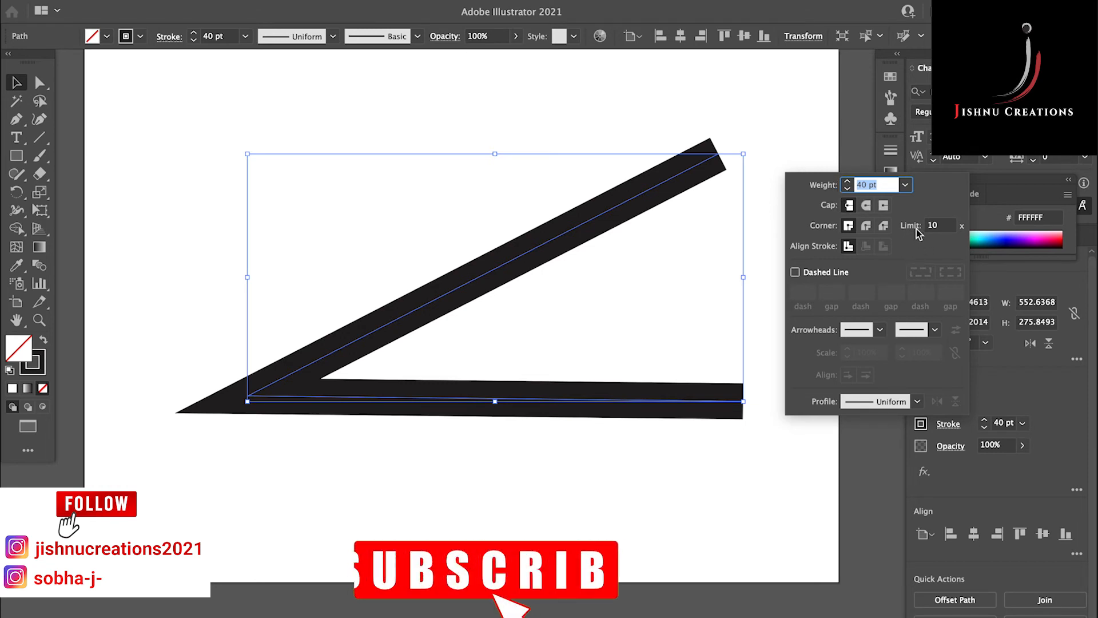
{"action": "left_click", "coordinate": [938, 226]}
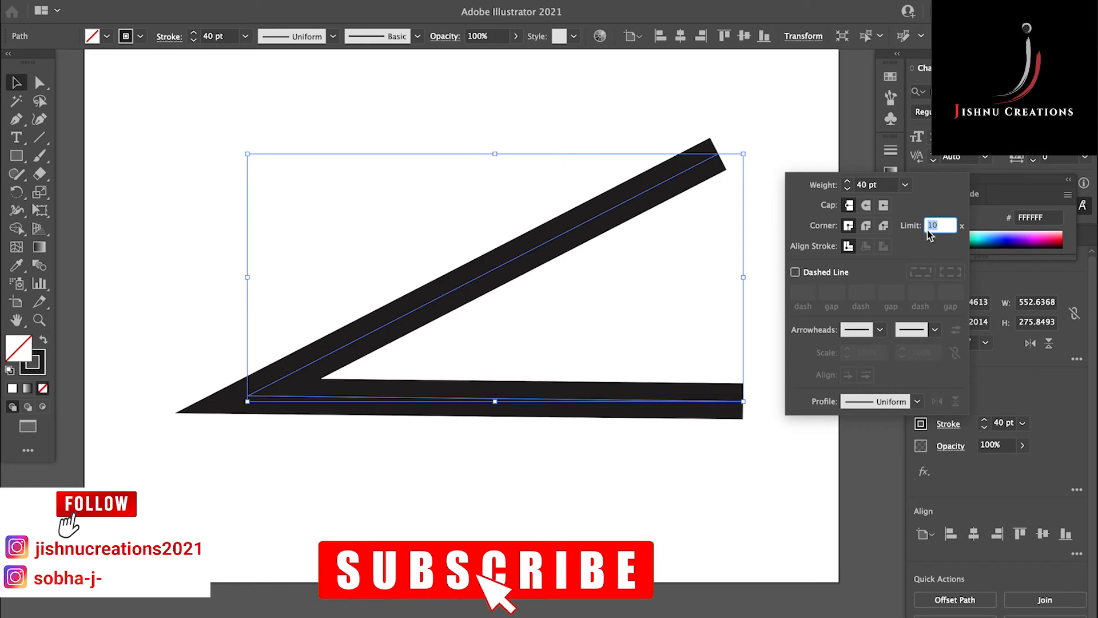
{"action": "type", "text": "4"}
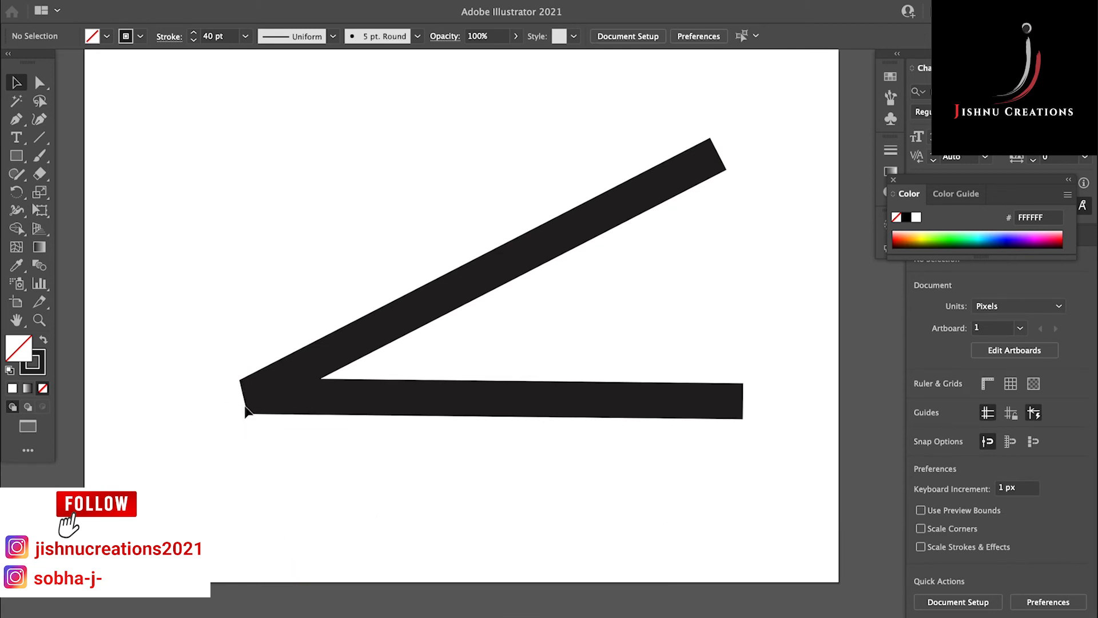
{"action": "mouse_move", "coordinate": [249, 425]}
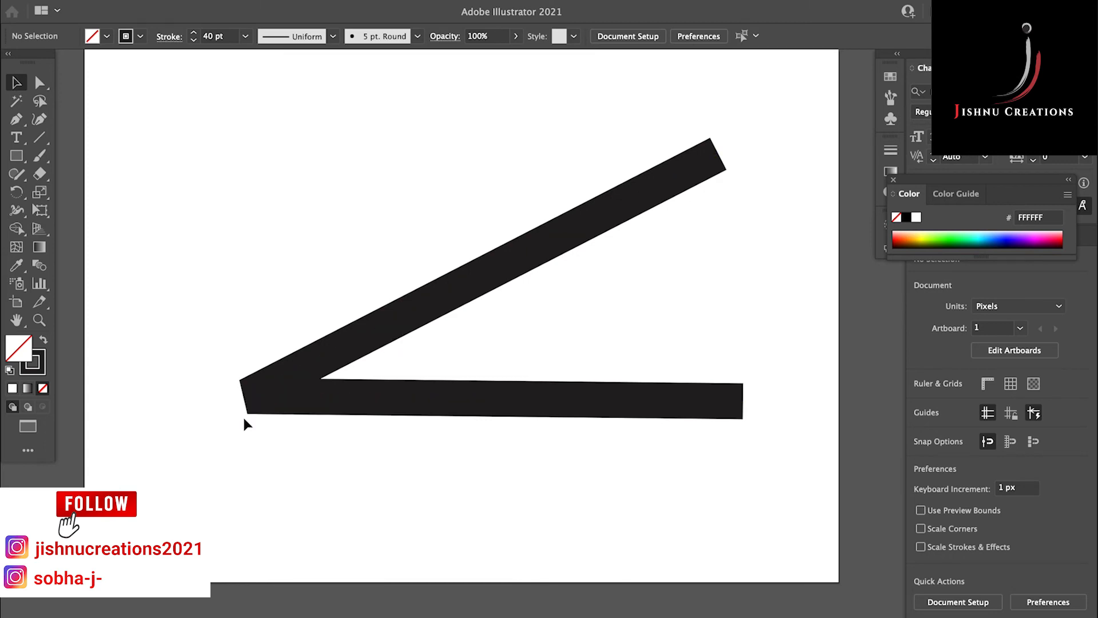
{"action": "mouse_move", "coordinate": [341, 447]}
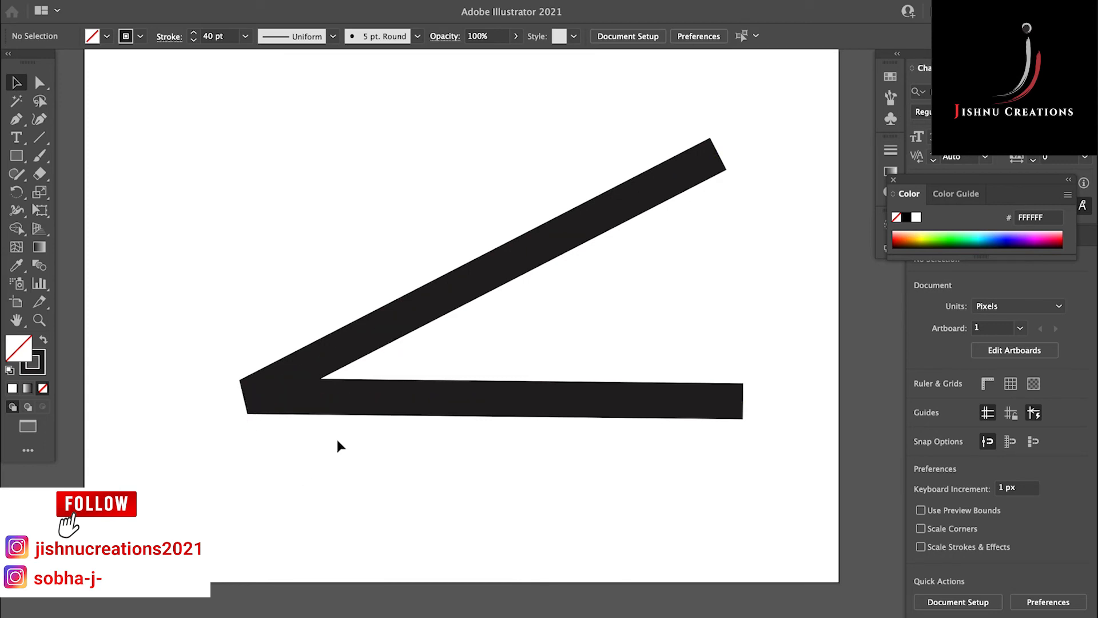
{"action": "mouse_move", "coordinate": [402, 426]}
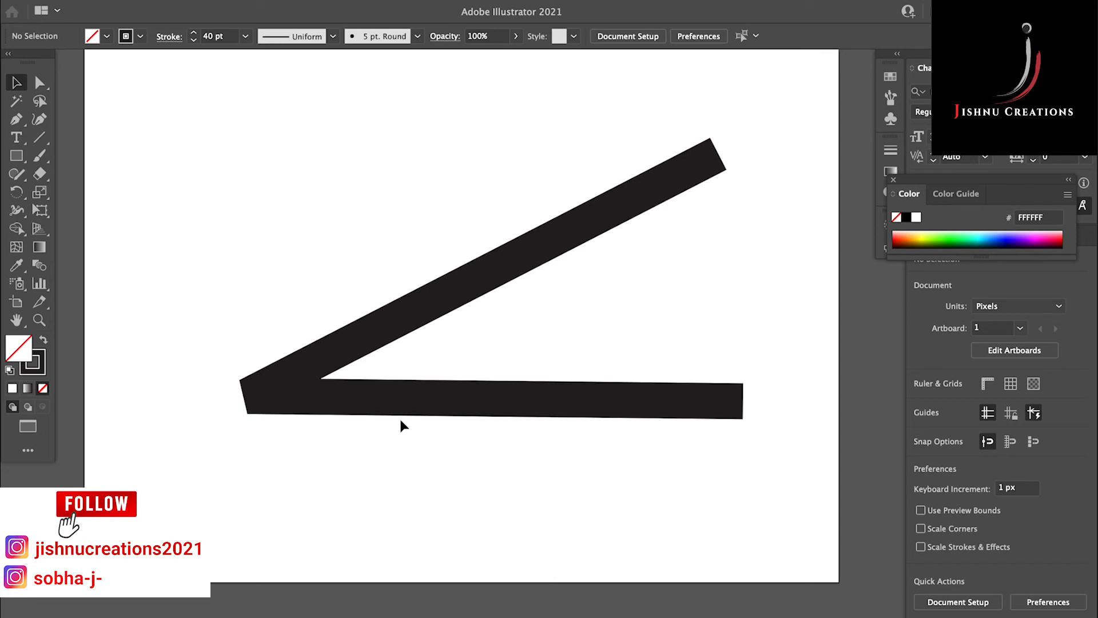
{"action": "mouse_move", "coordinate": [402, 426]}
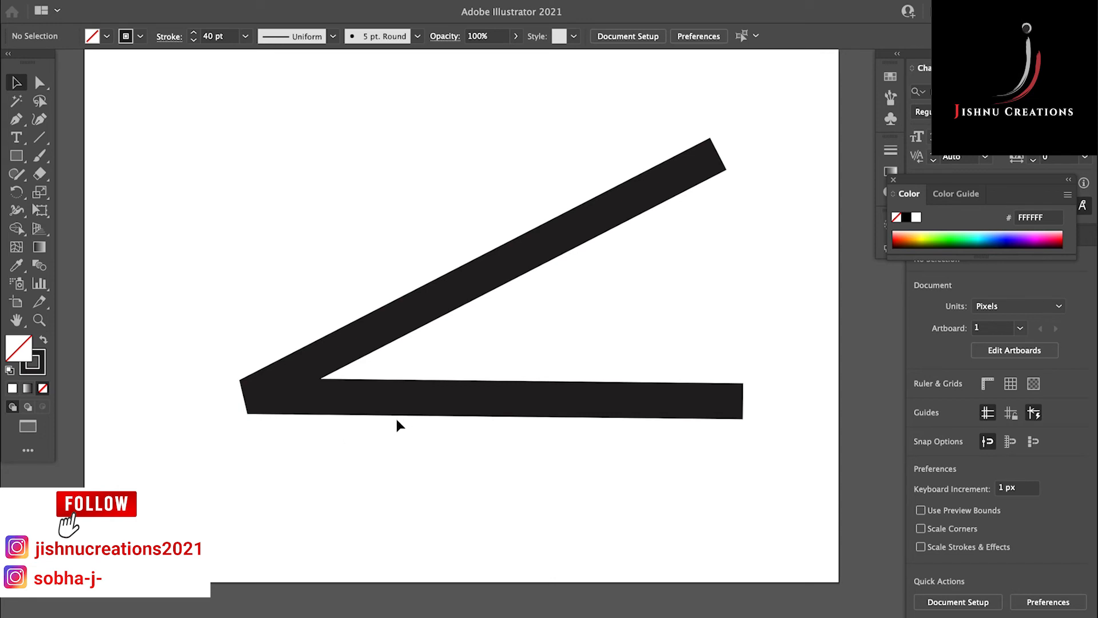
{"action": "mouse_move", "coordinate": [339, 420]}
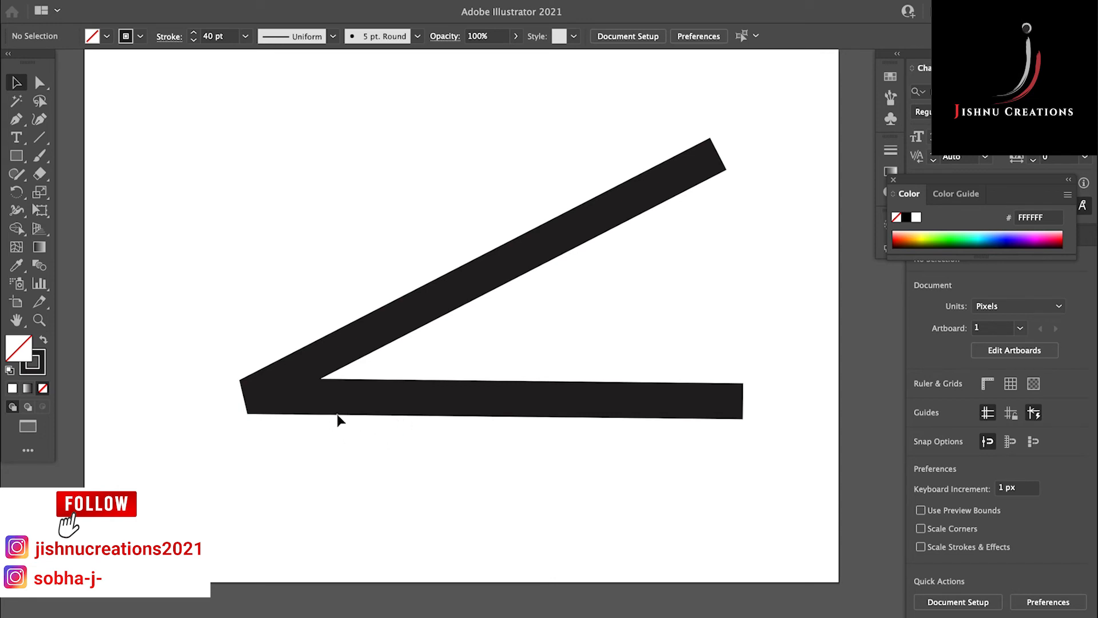
{"action": "mouse_move", "coordinate": [358, 405]}
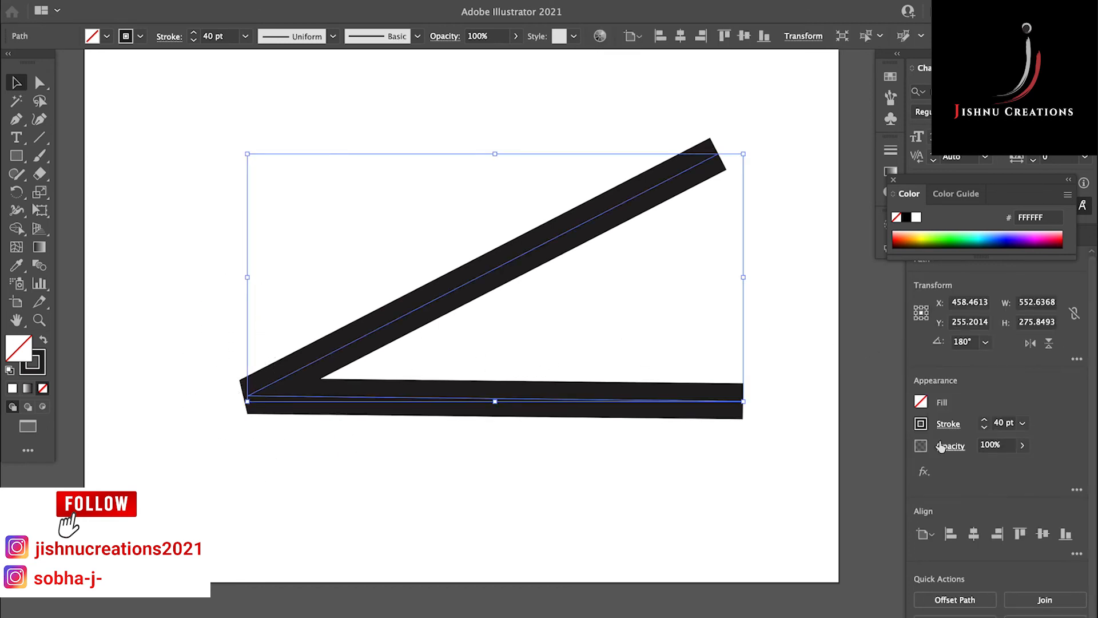
Set the path's stroke corner to Round Join
{"action": "left_click", "coordinate": [948, 423]}
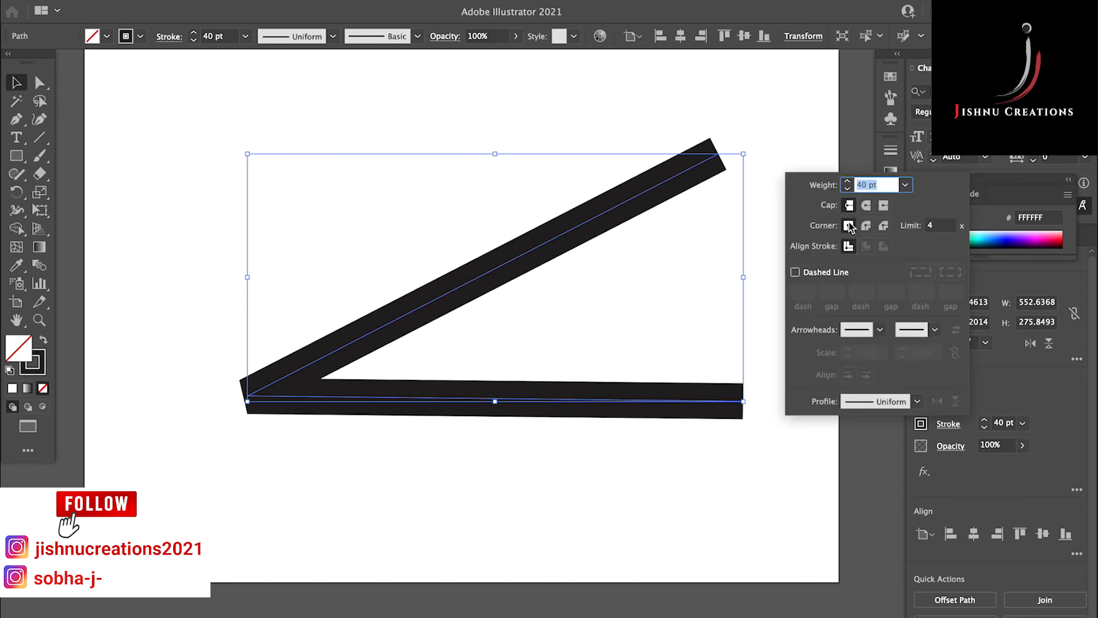
{"action": "left_click", "coordinate": [866, 225]}
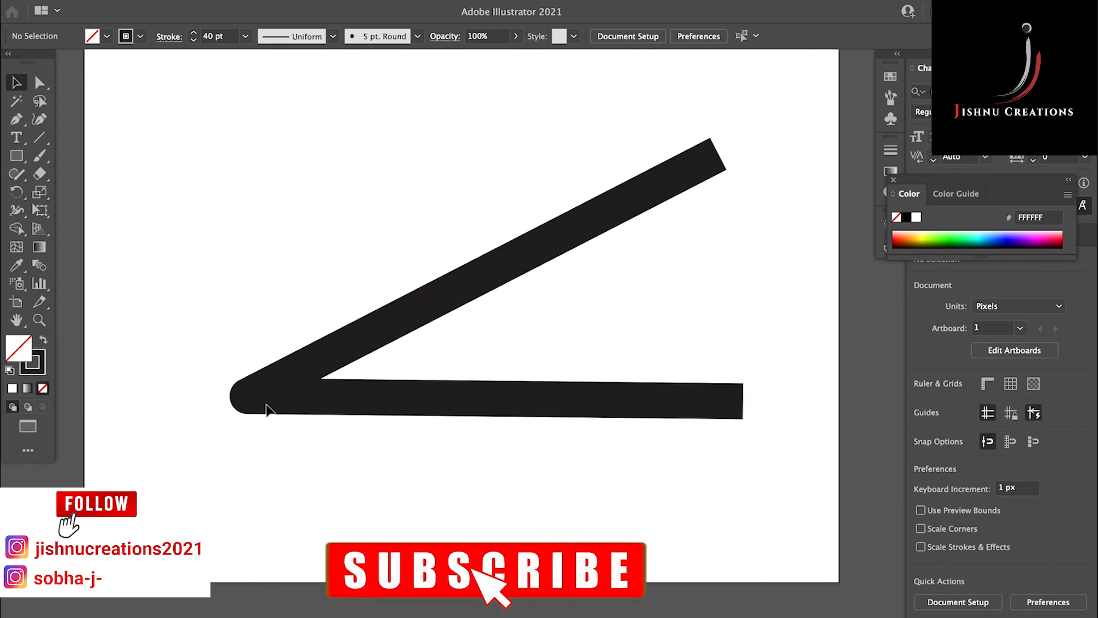
{"action": "left_click", "coordinate": [260, 396]}
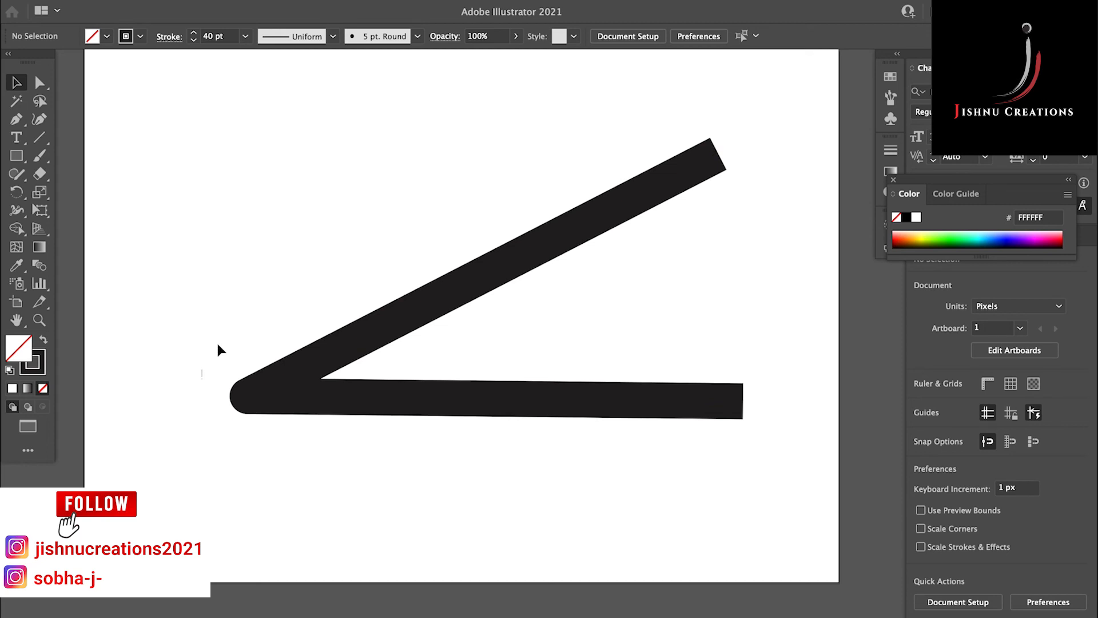
{"action": "mouse_move", "coordinate": [213, 366]}
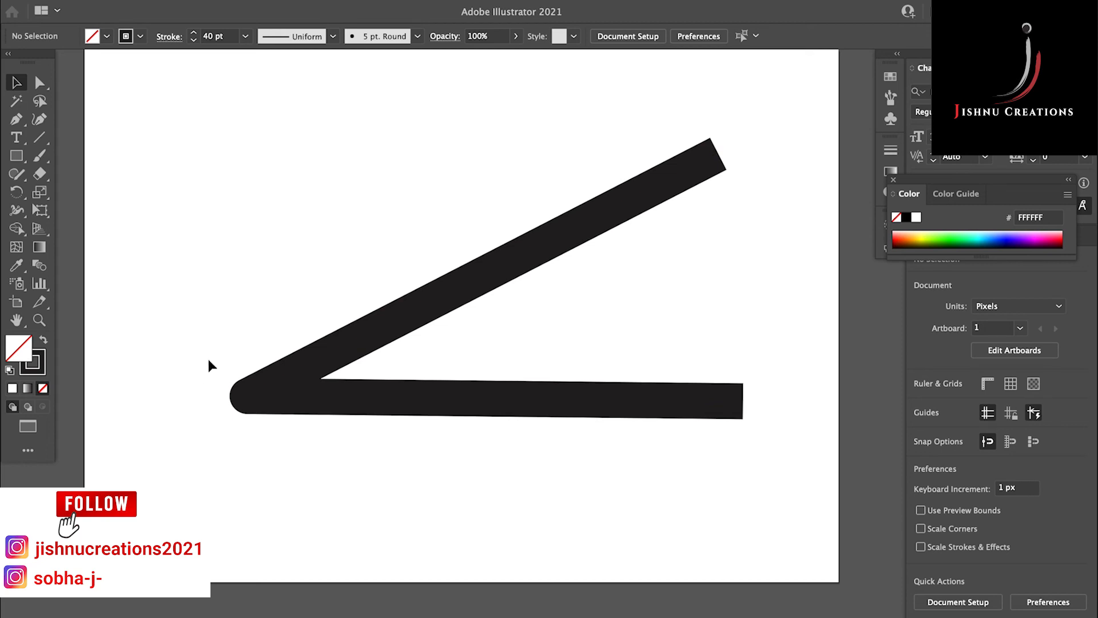
{"action": "mouse_move", "coordinate": [219, 369]}
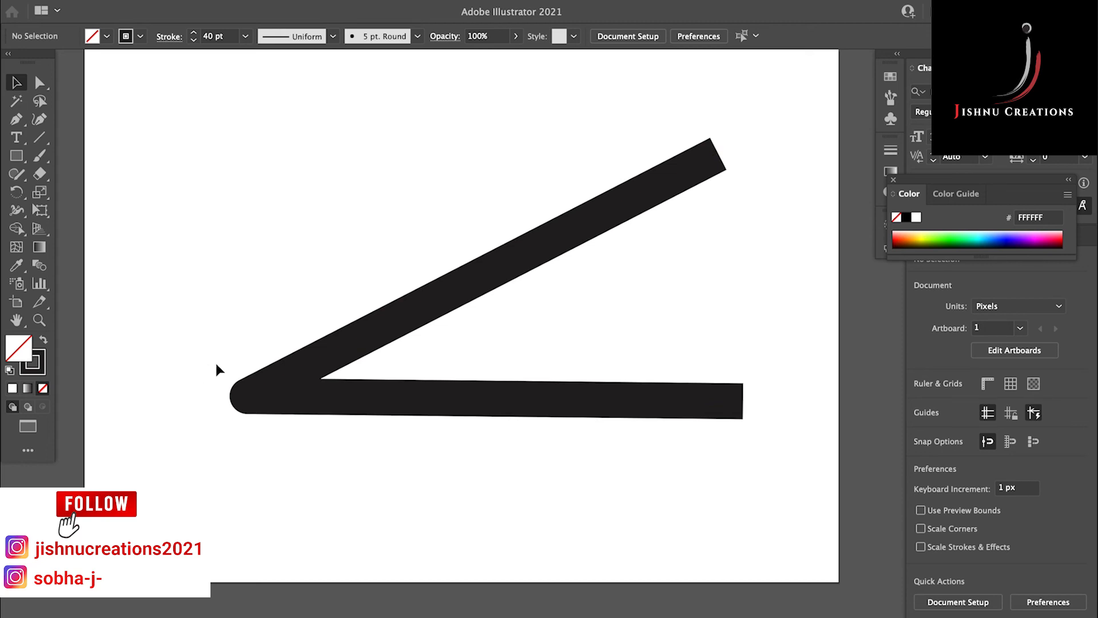
{"action": "mouse_move", "coordinate": [217, 375]}
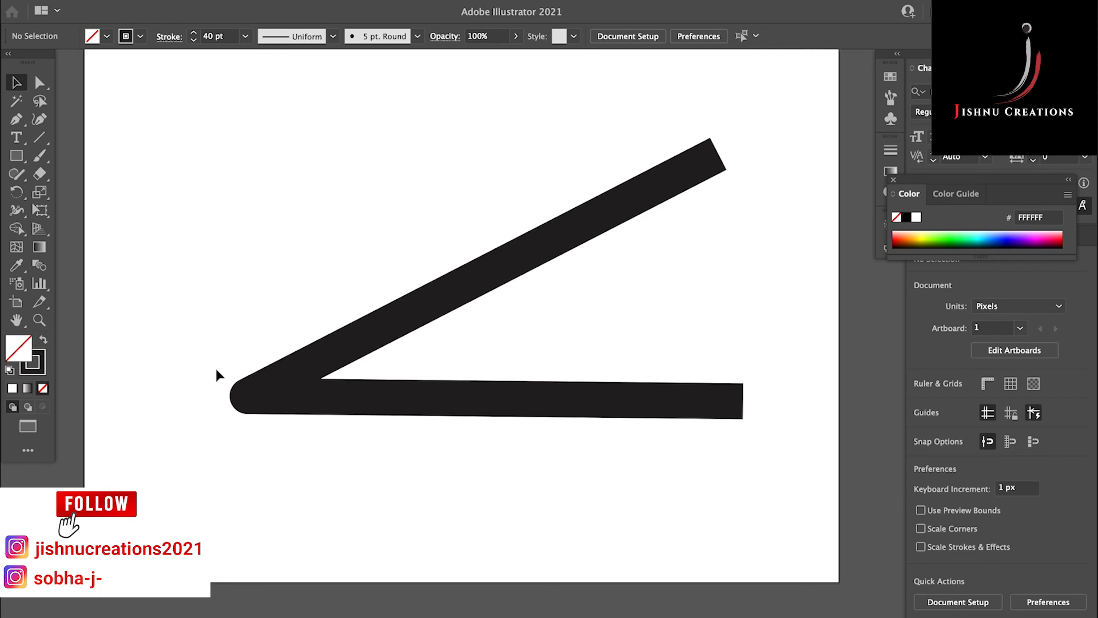
{"action": "mouse_move", "coordinate": [167, 419]}
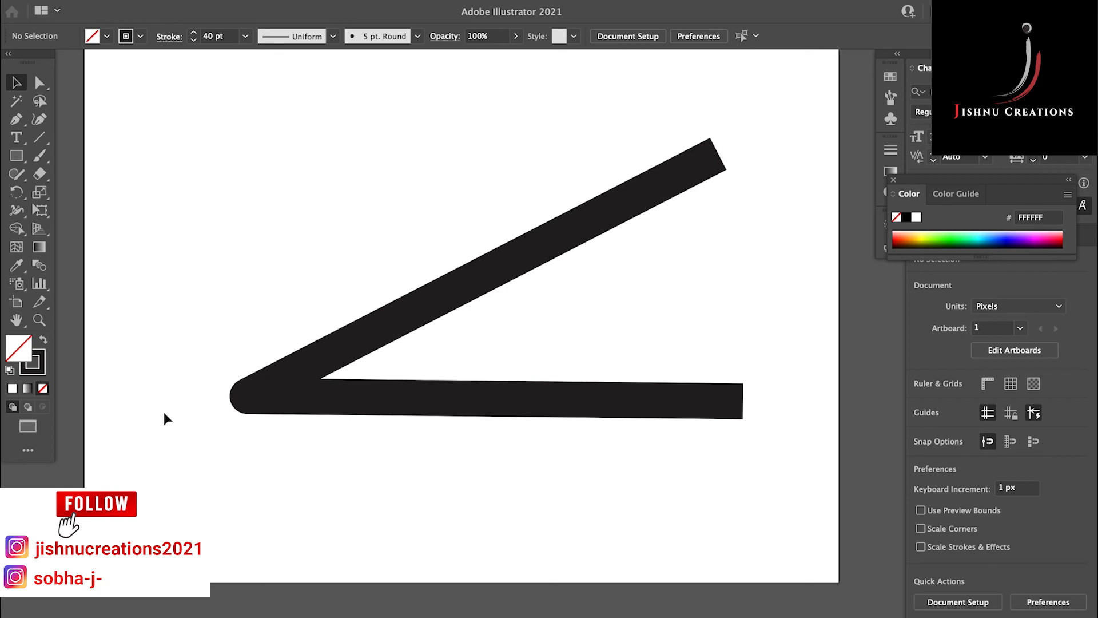
{"action": "mouse_move", "coordinate": [166, 429]}
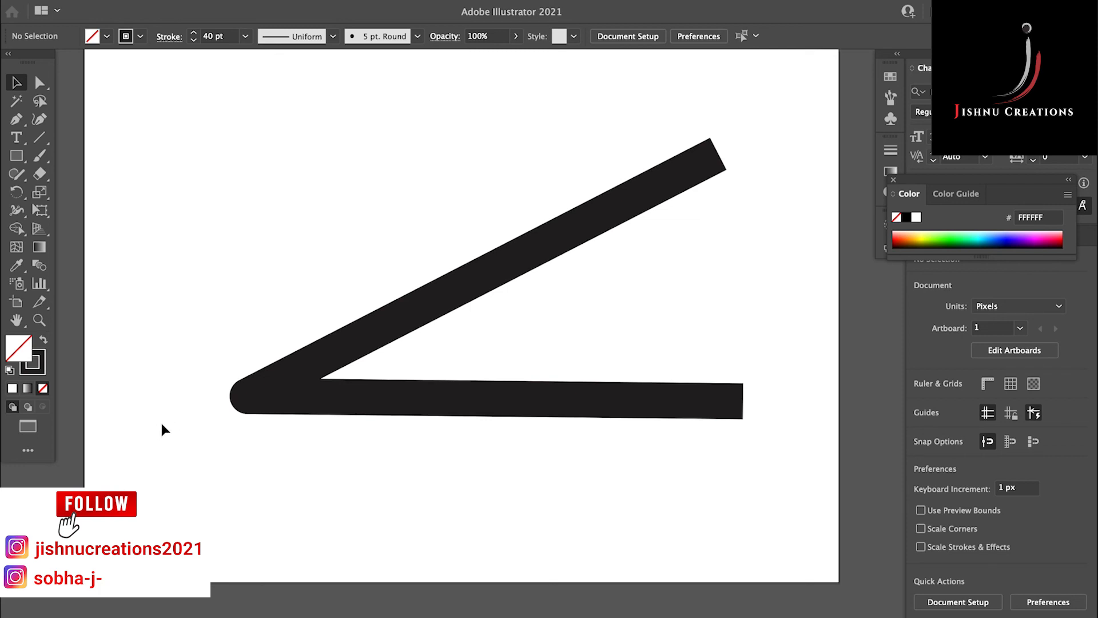
{"action": "mouse_move", "coordinate": [223, 438]}
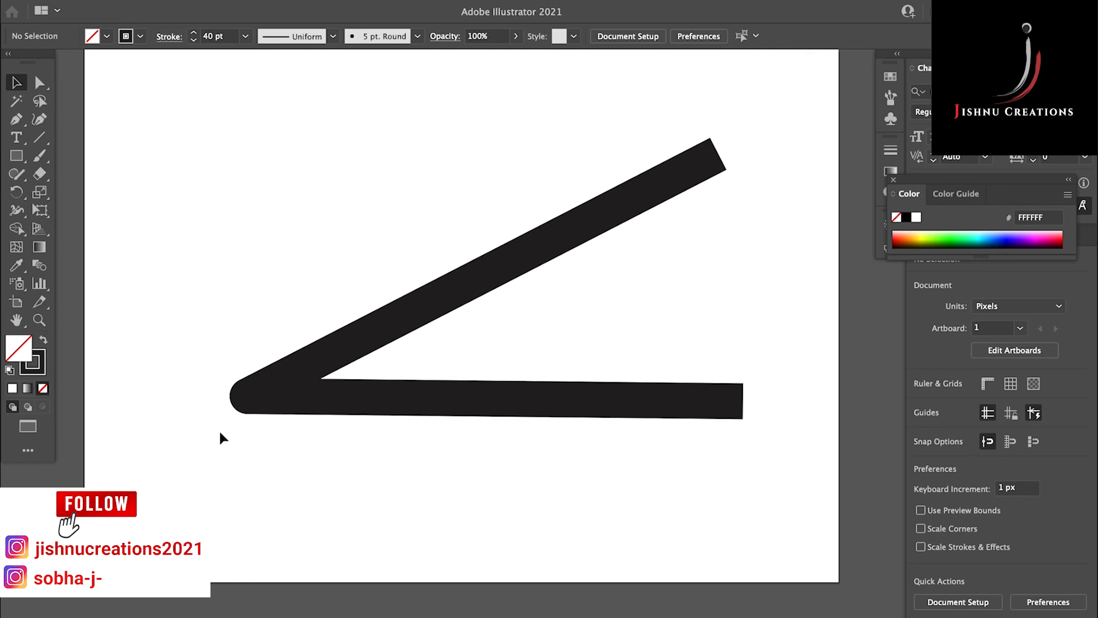
{"action": "mouse_move", "coordinate": [225, 436]}
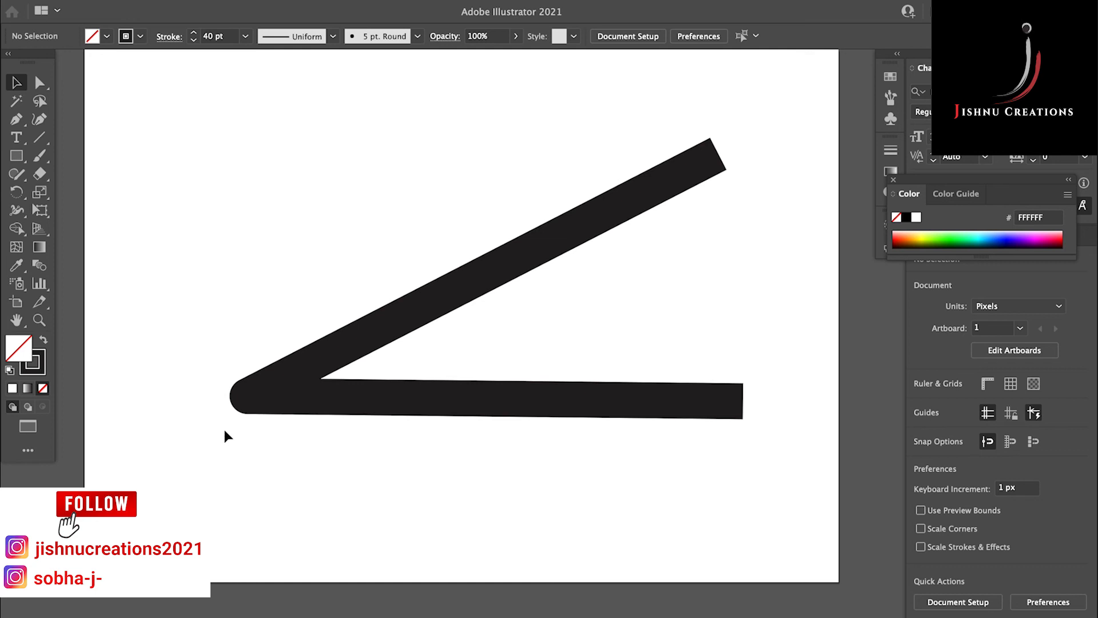
{"action": "mouse_move", "coordinate": [231, 438]}
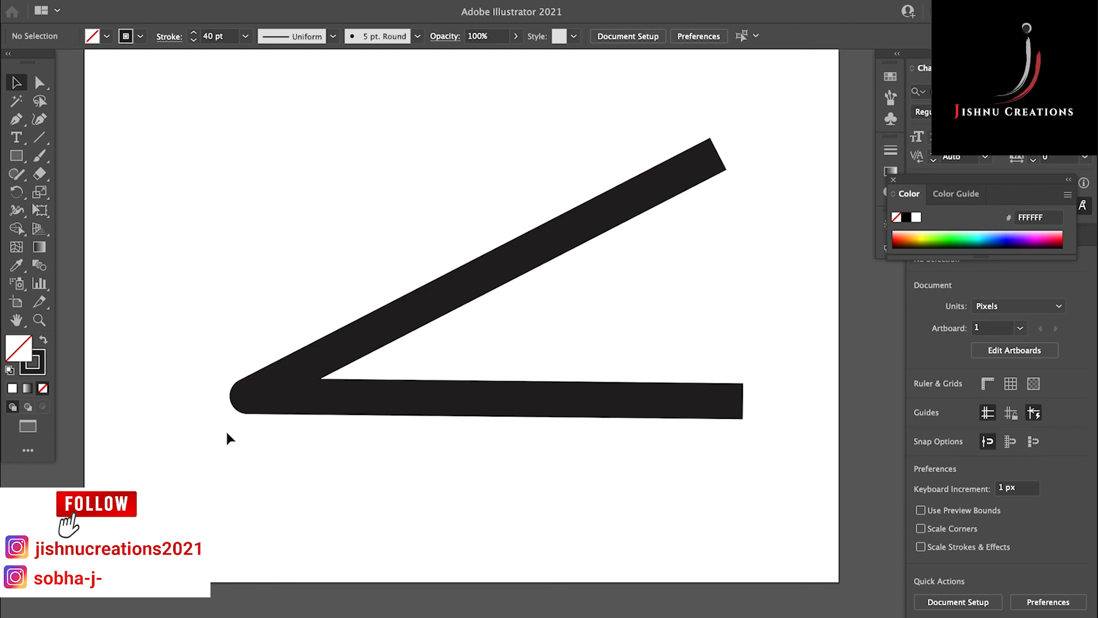
{"action": "mouse_move", "coordinate": [223, 419]}
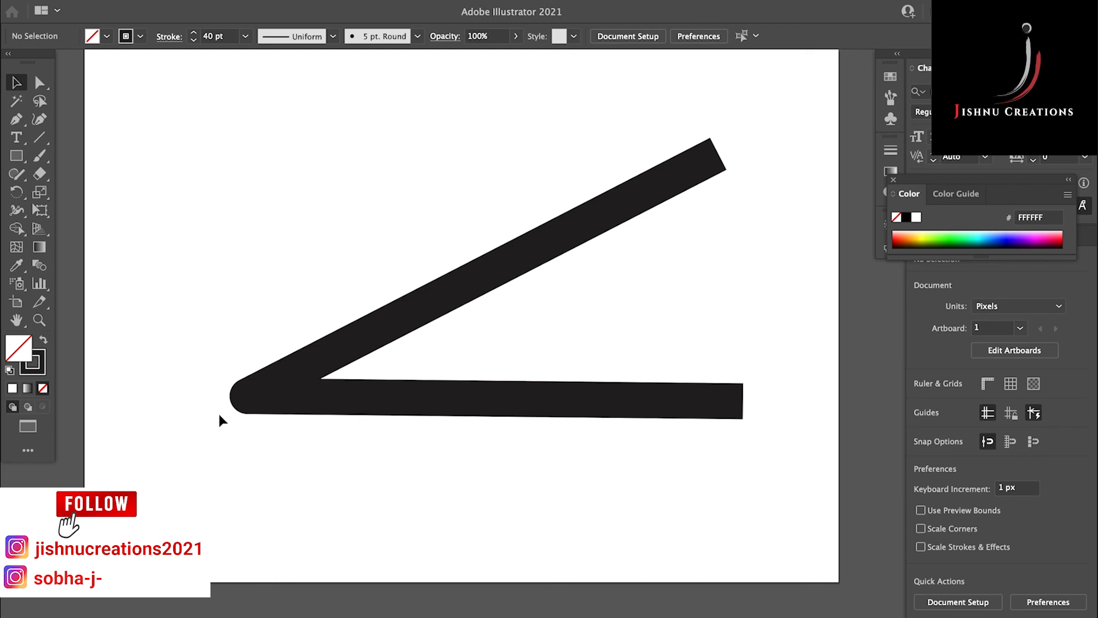
{"action": "mouse_move", "coordinate": [231, 416]}
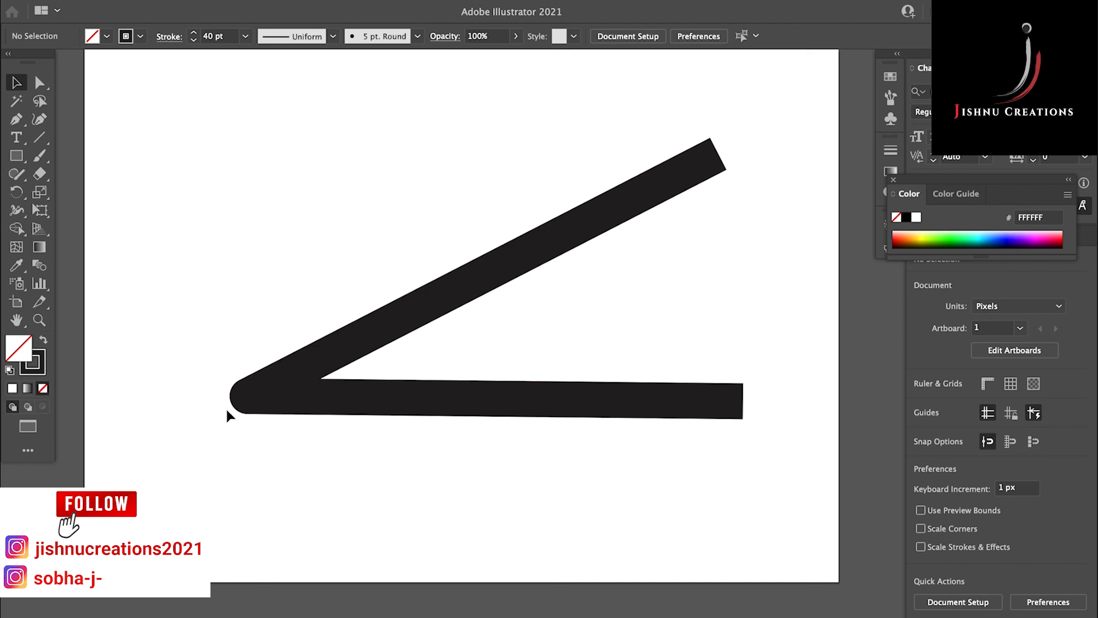
{"action": "mouse_move", "coordinate": [233, 412]}
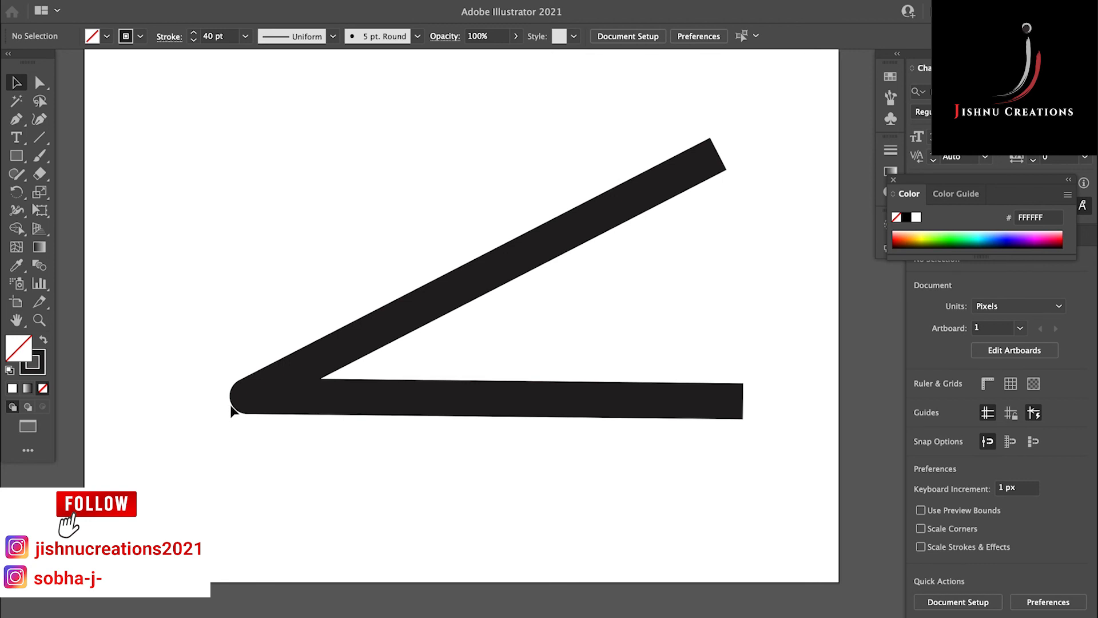
{"action": "mouse_move", "coordinate": [237, 414]}
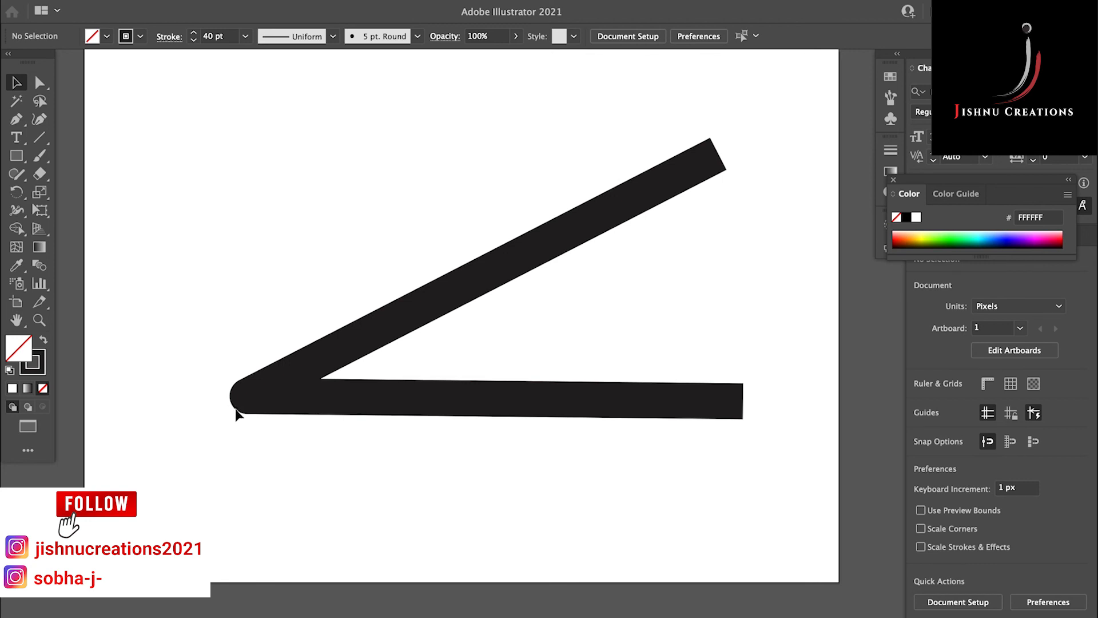
{"action": "mouse_move", "coordinate": [242, 414]}
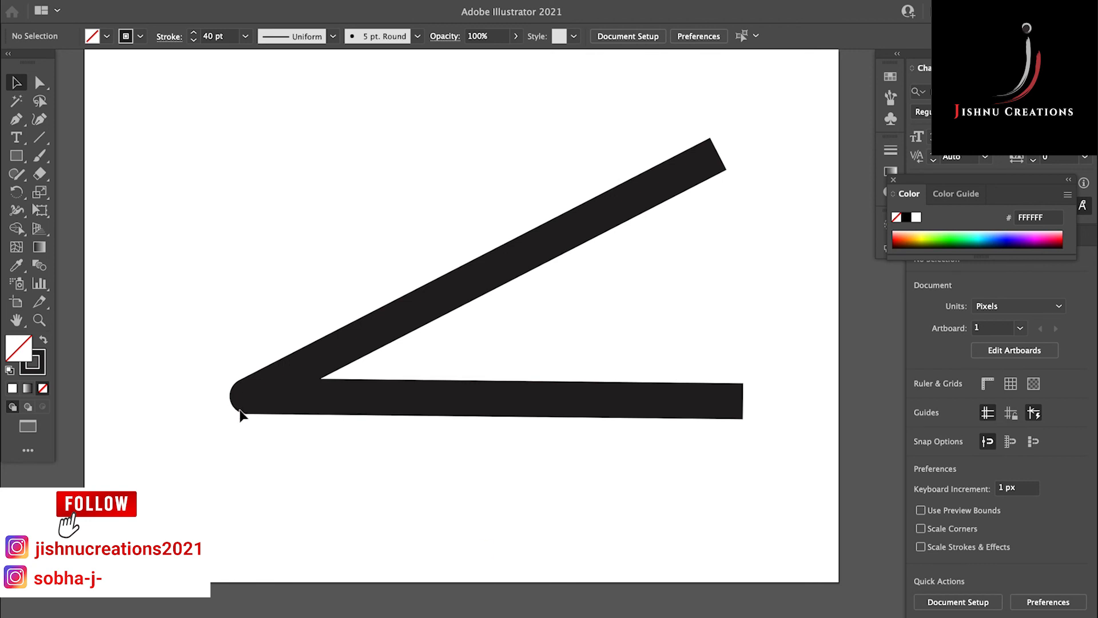